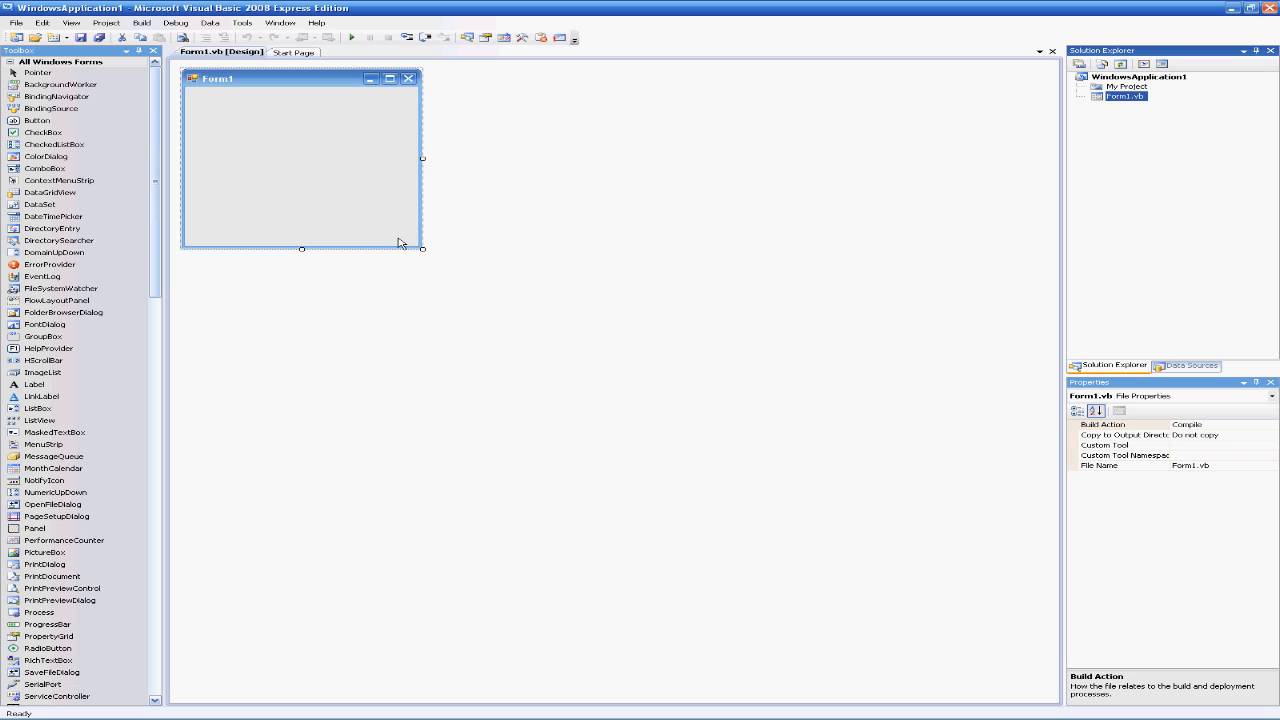
mouse_move(322, 78)
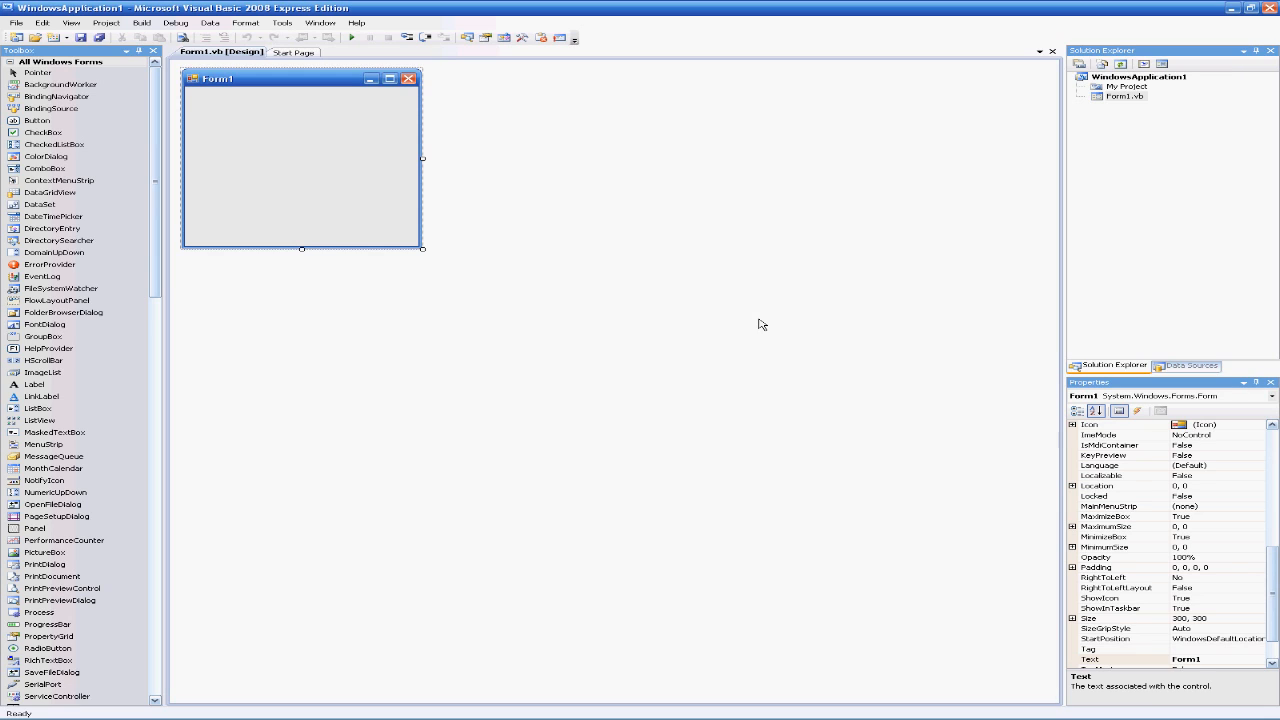
mouse_move(592, 288)
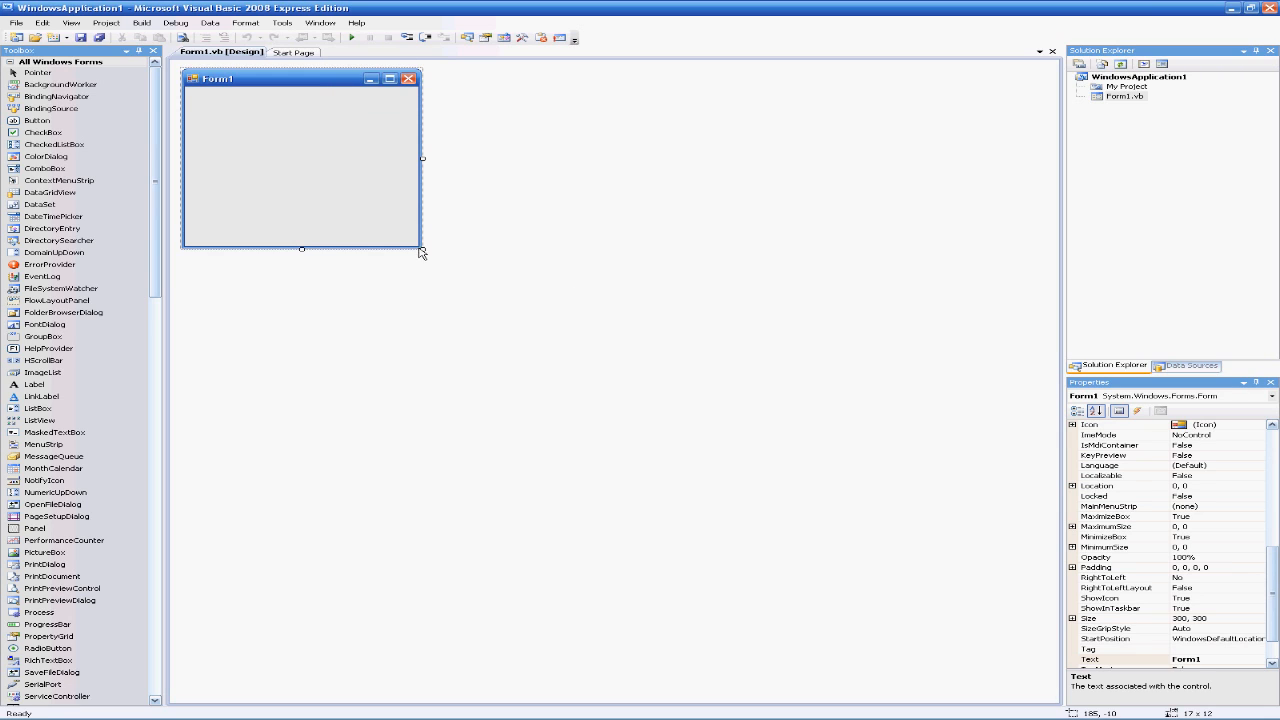
Add Button1 and Button2 along the bottom of Form1 and stretch the form wider and shorter
left_click(36, 120)
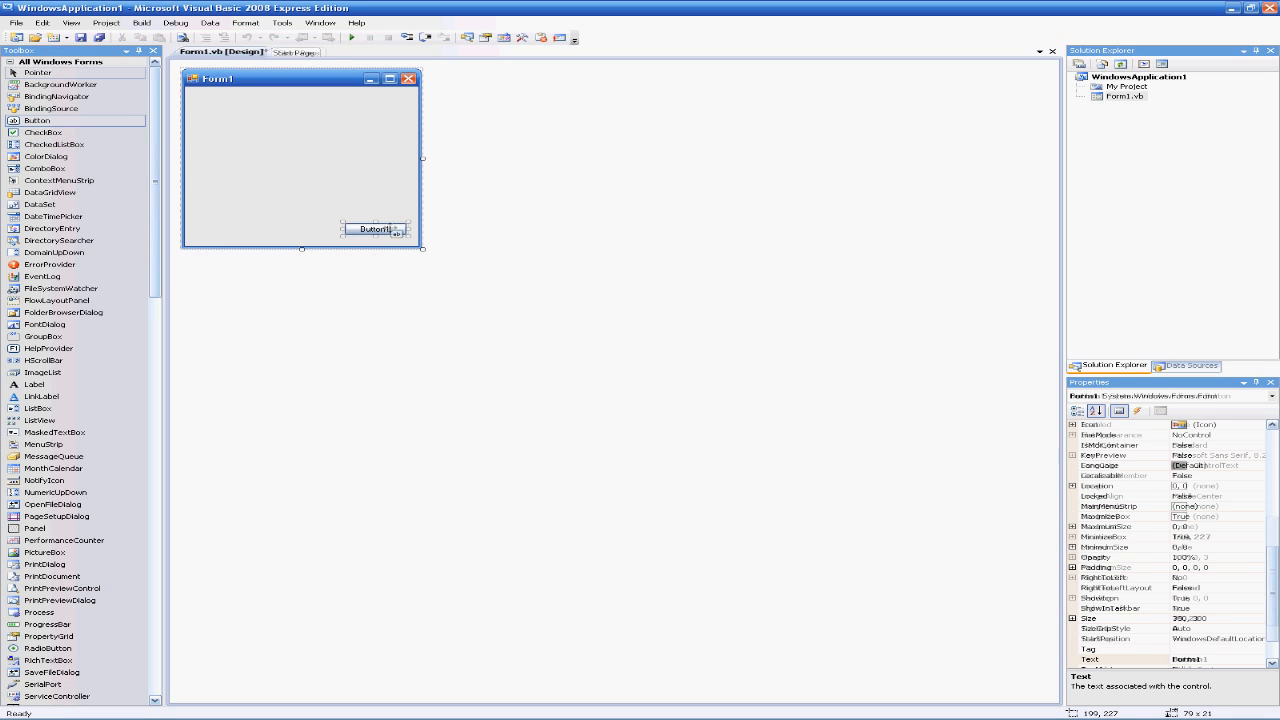
left_click(376, 228)
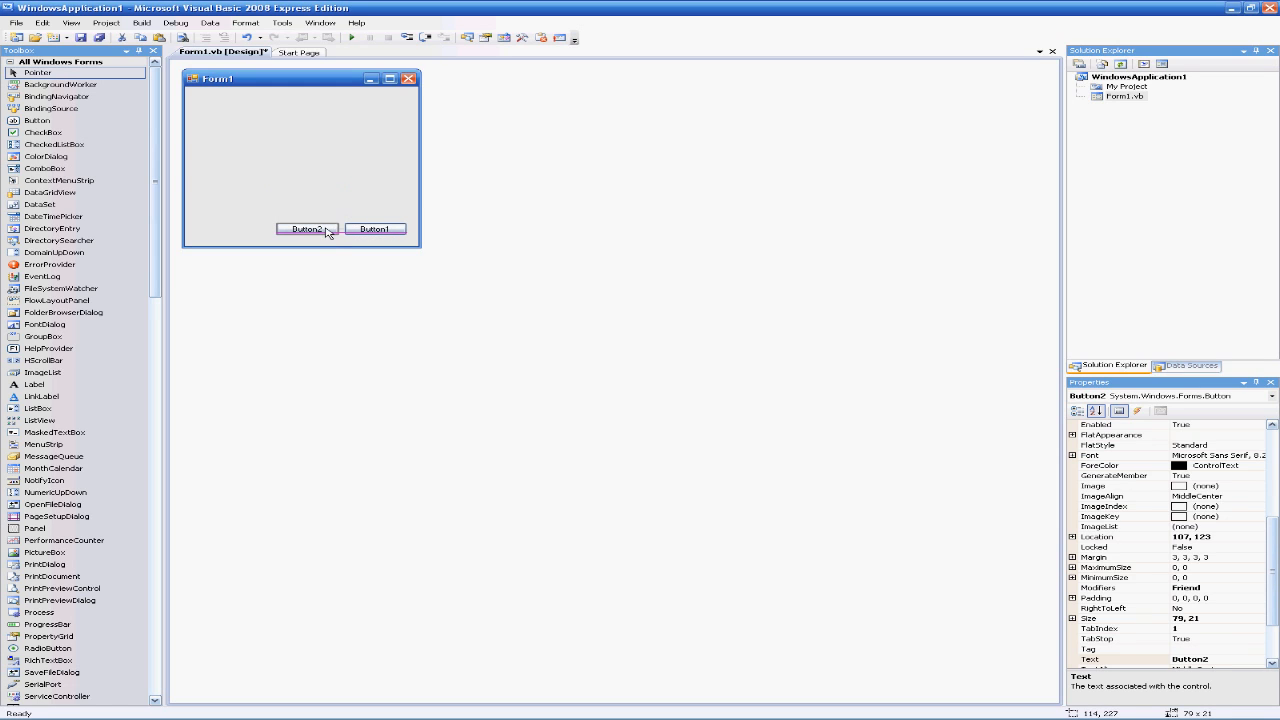
left_click(300, 150)
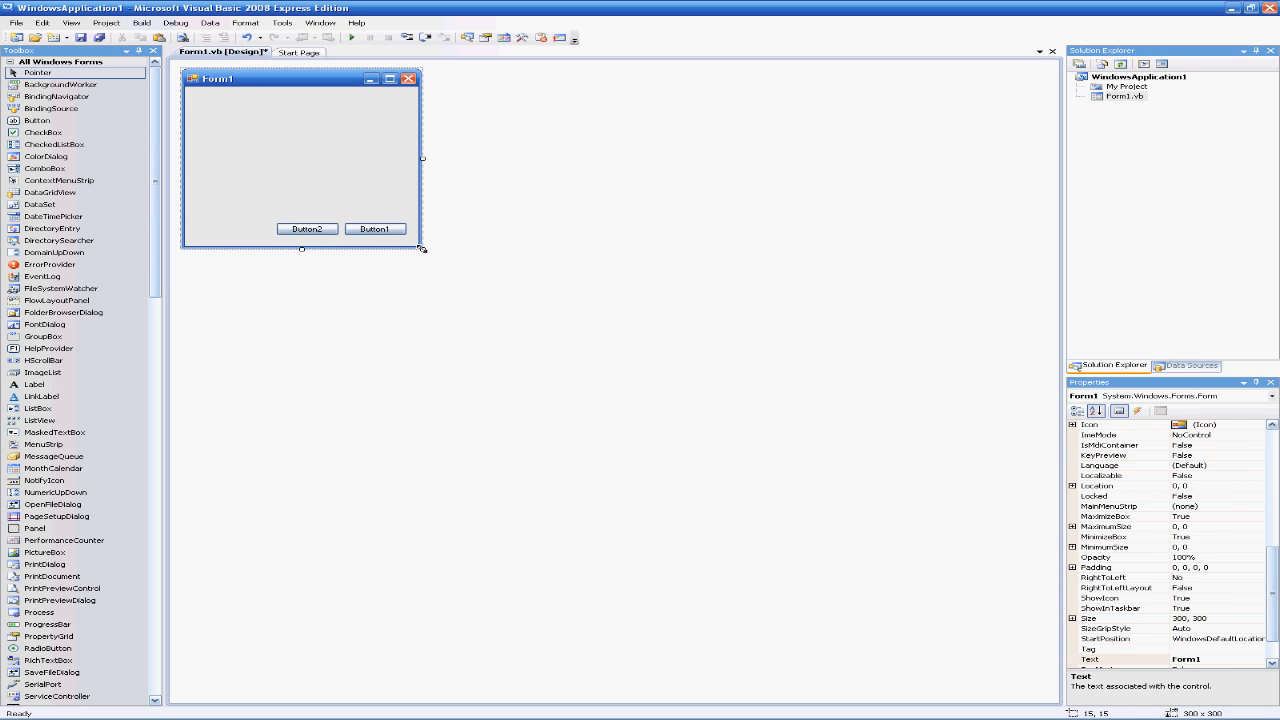
left_click_drag(424, 248, 448, 256)
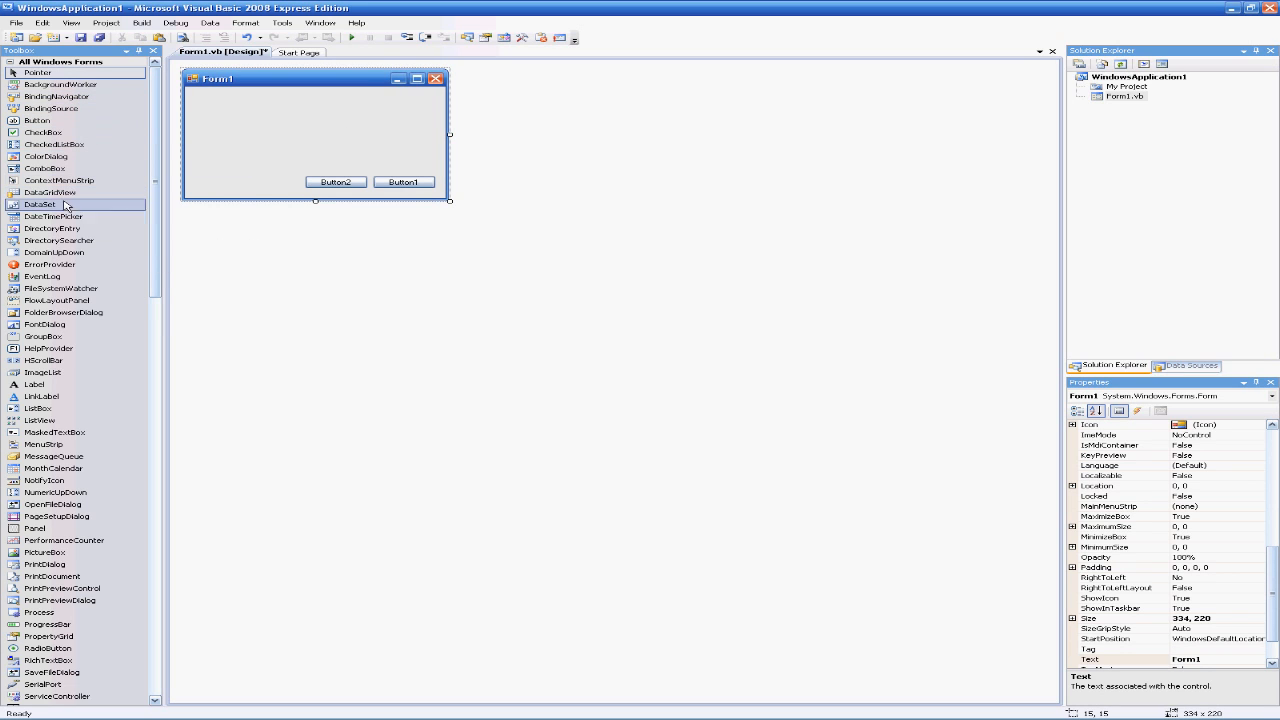
mouse_move(38, 408)
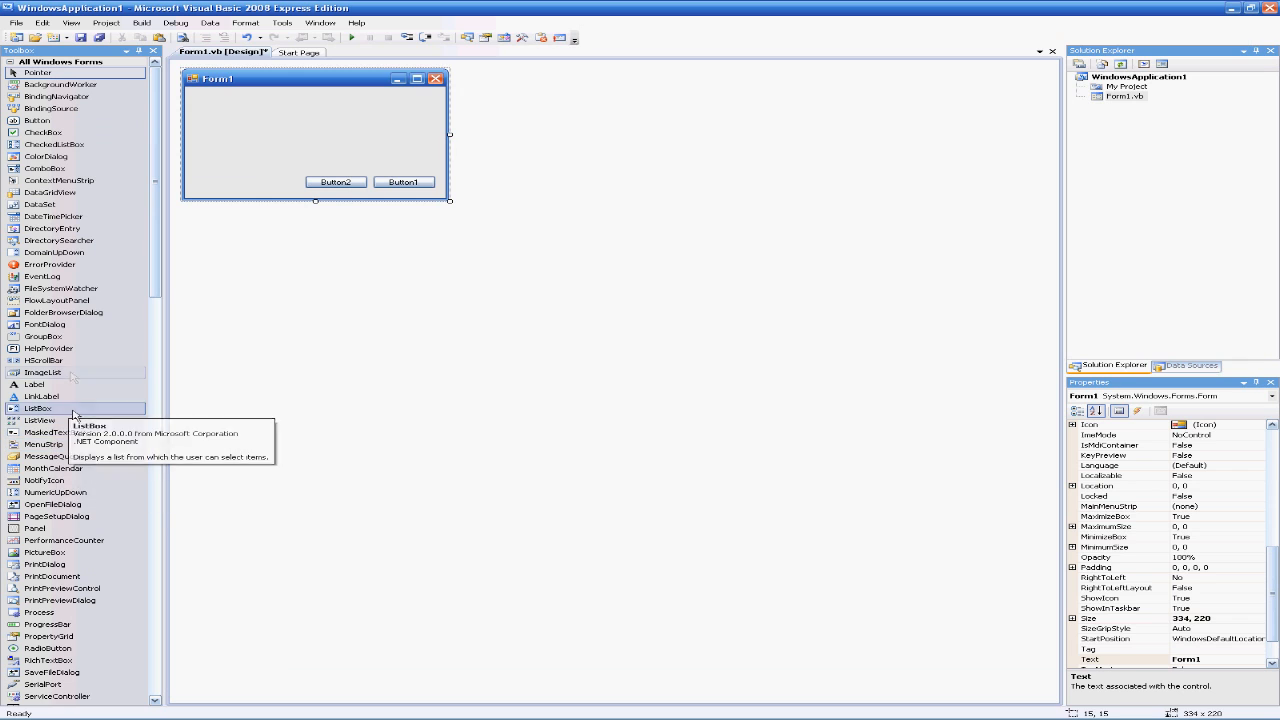
mouse_move(62, 588)
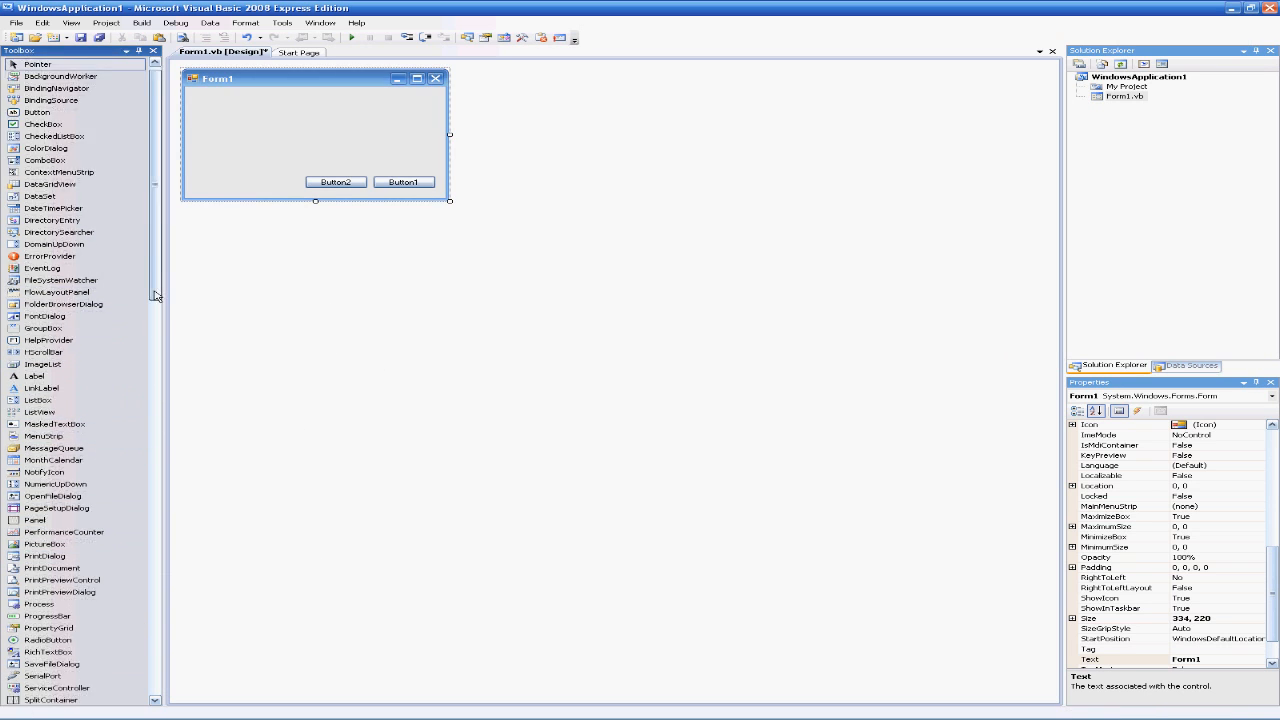
Place a text box on Form1 and nudge it up into position
scroll("down", 3)
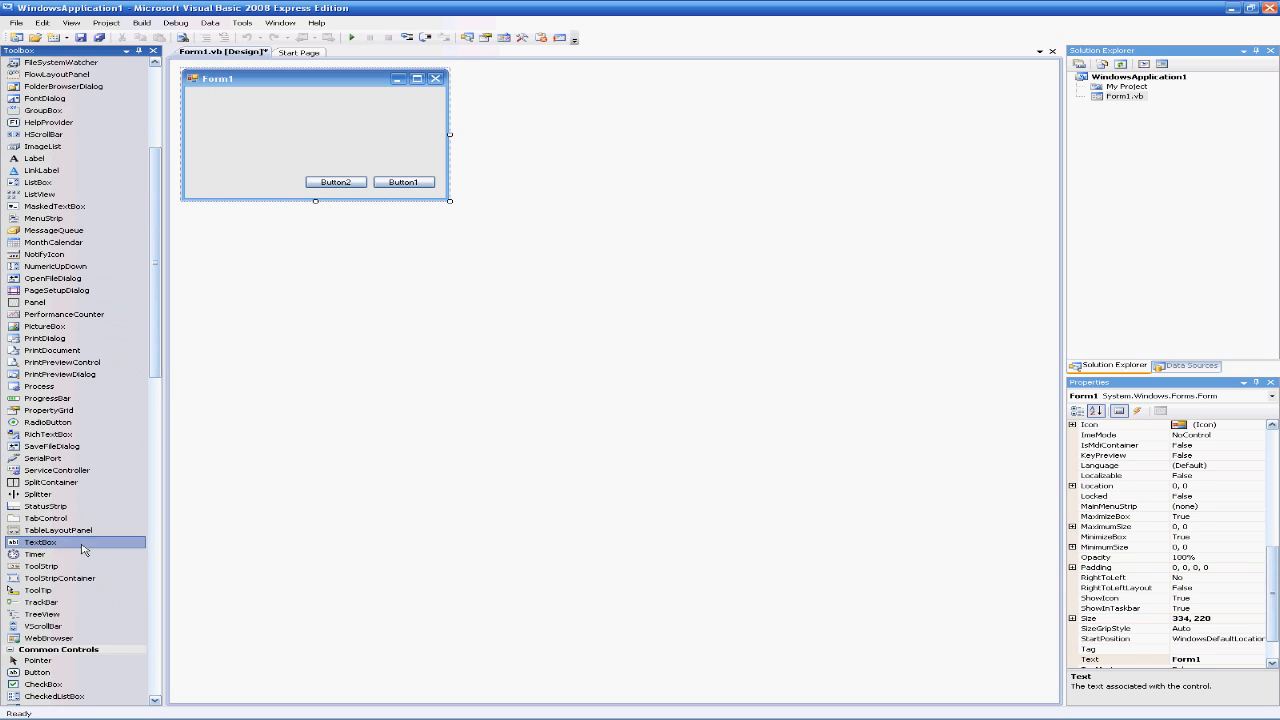
left_click_drag(42, 542, 390, 124)
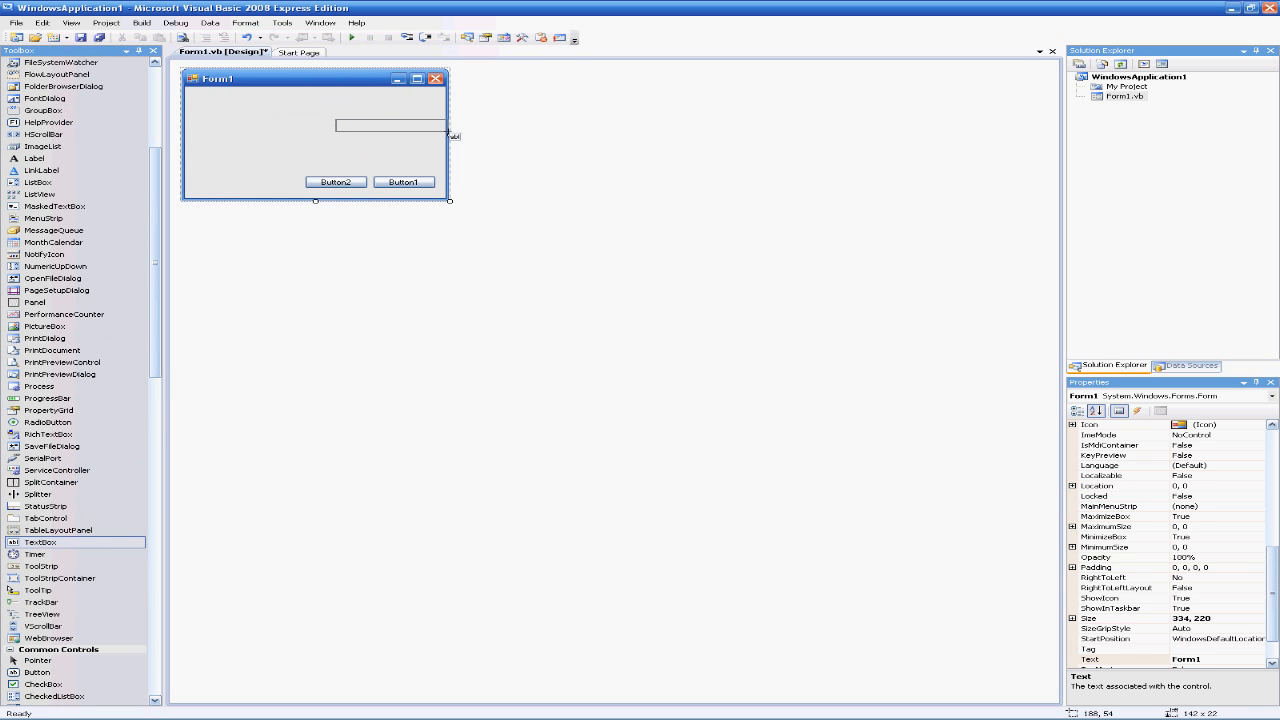
left_click(364, 116)
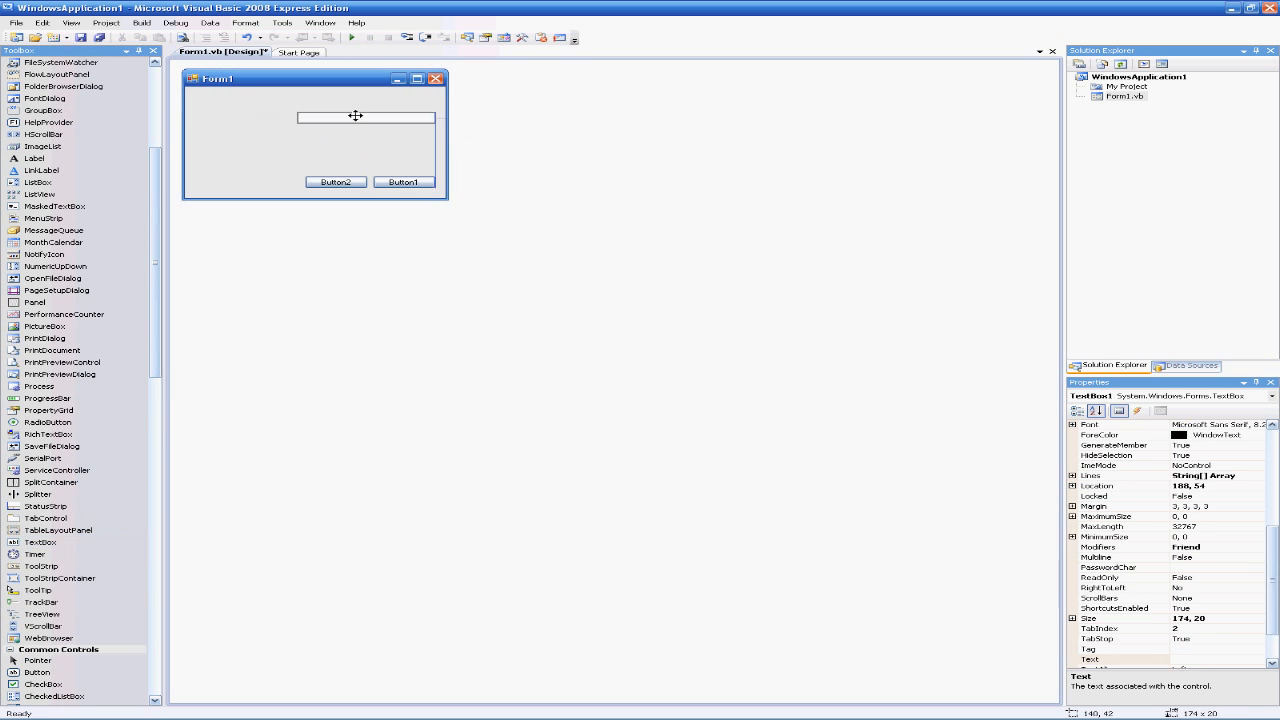
left_click_drag(364, 116, 364, 104)
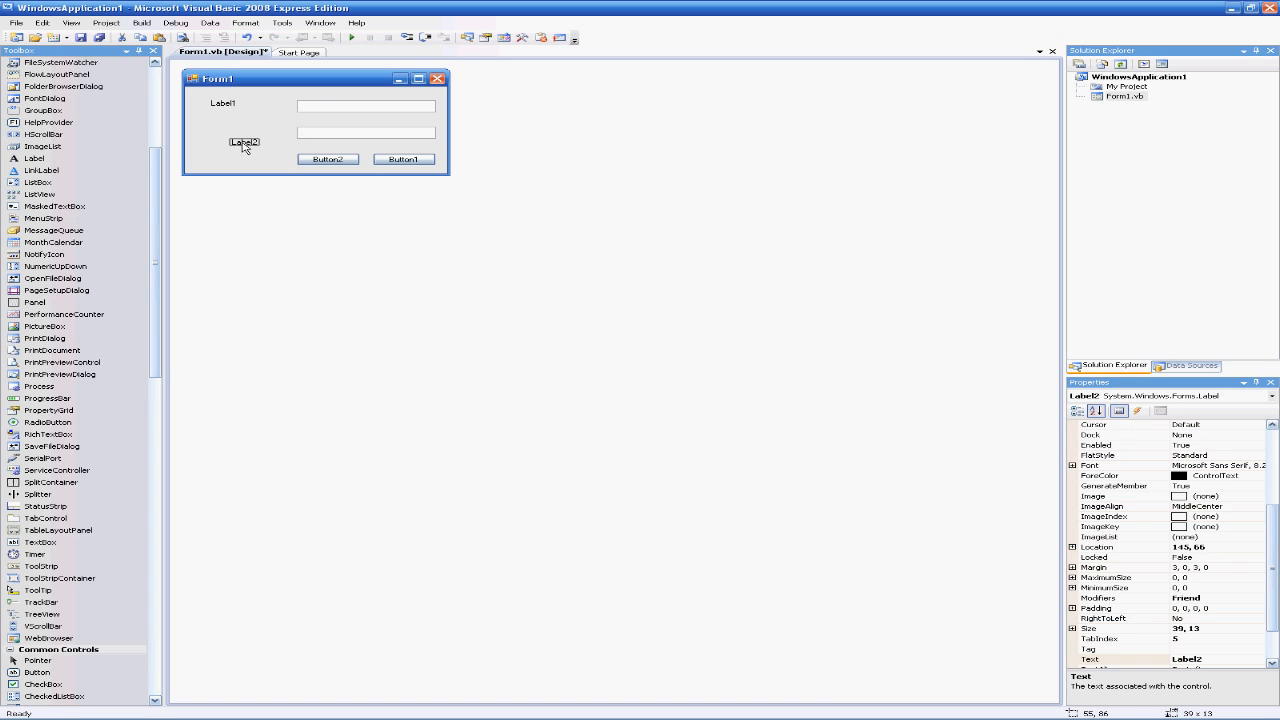
Set Label1's text to Username and select Label2 for its Password caption
left_click(222, 104)
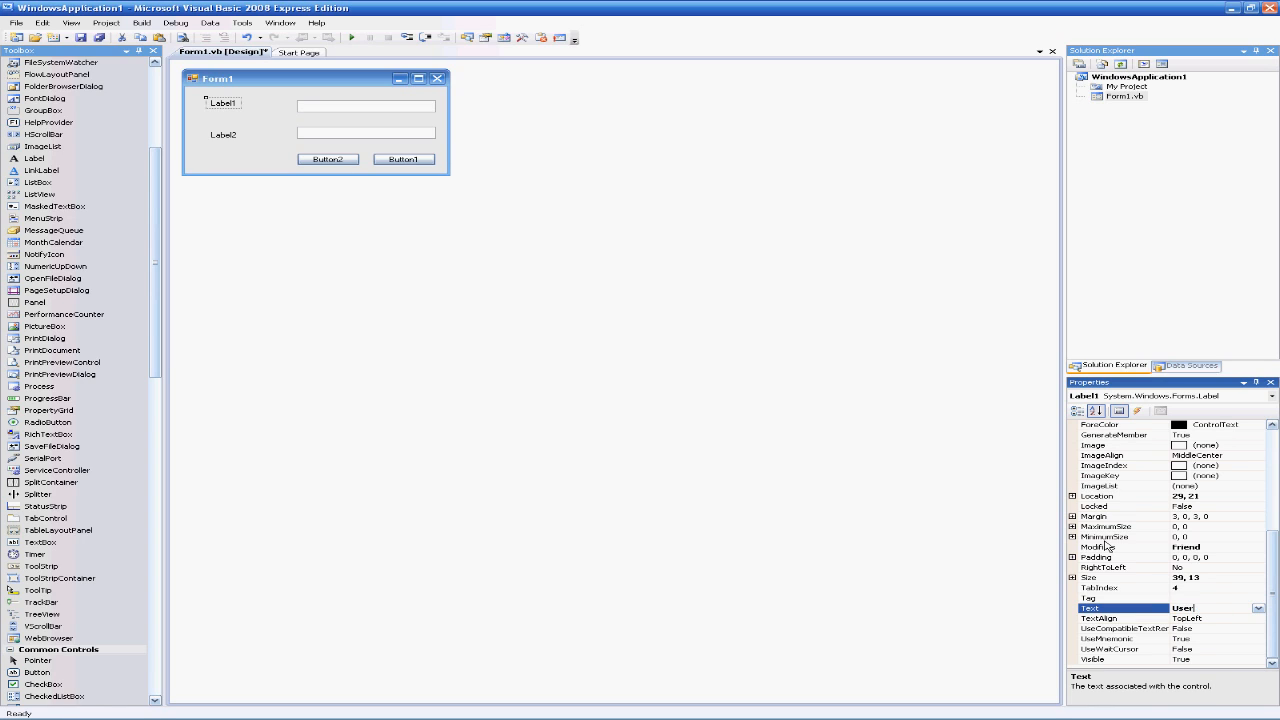
type("Username")
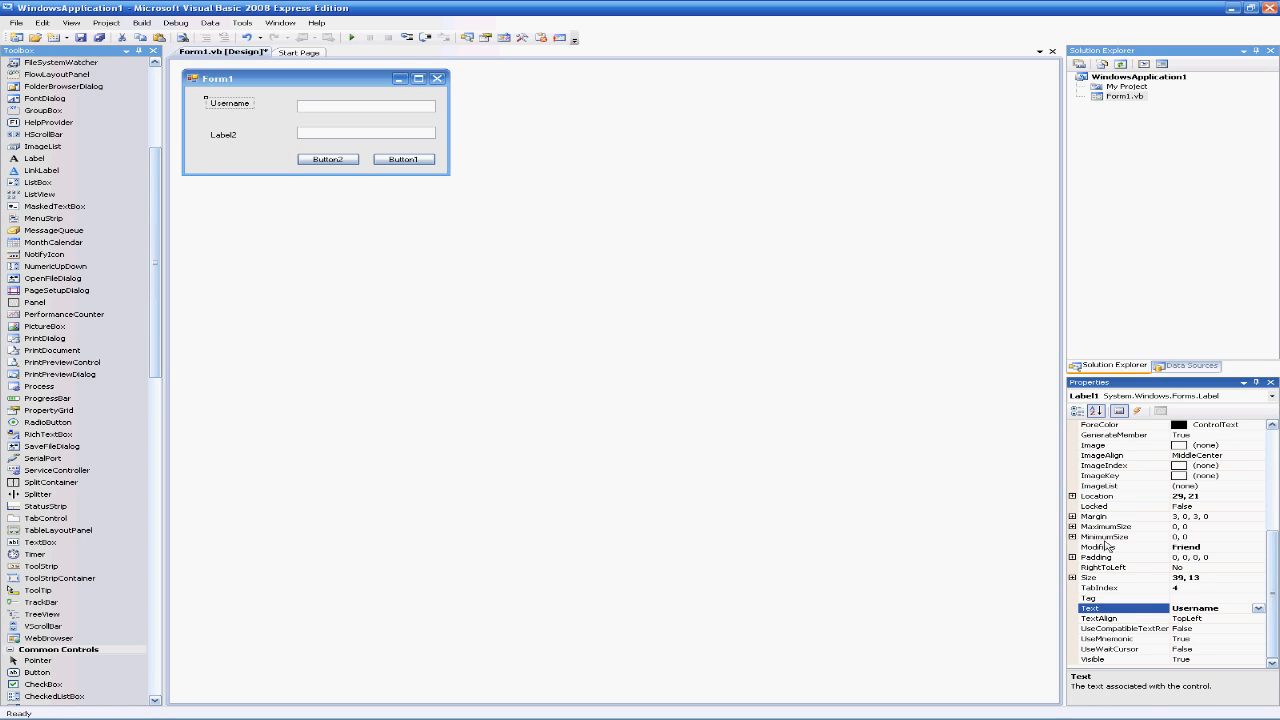
left_click(224, 136)
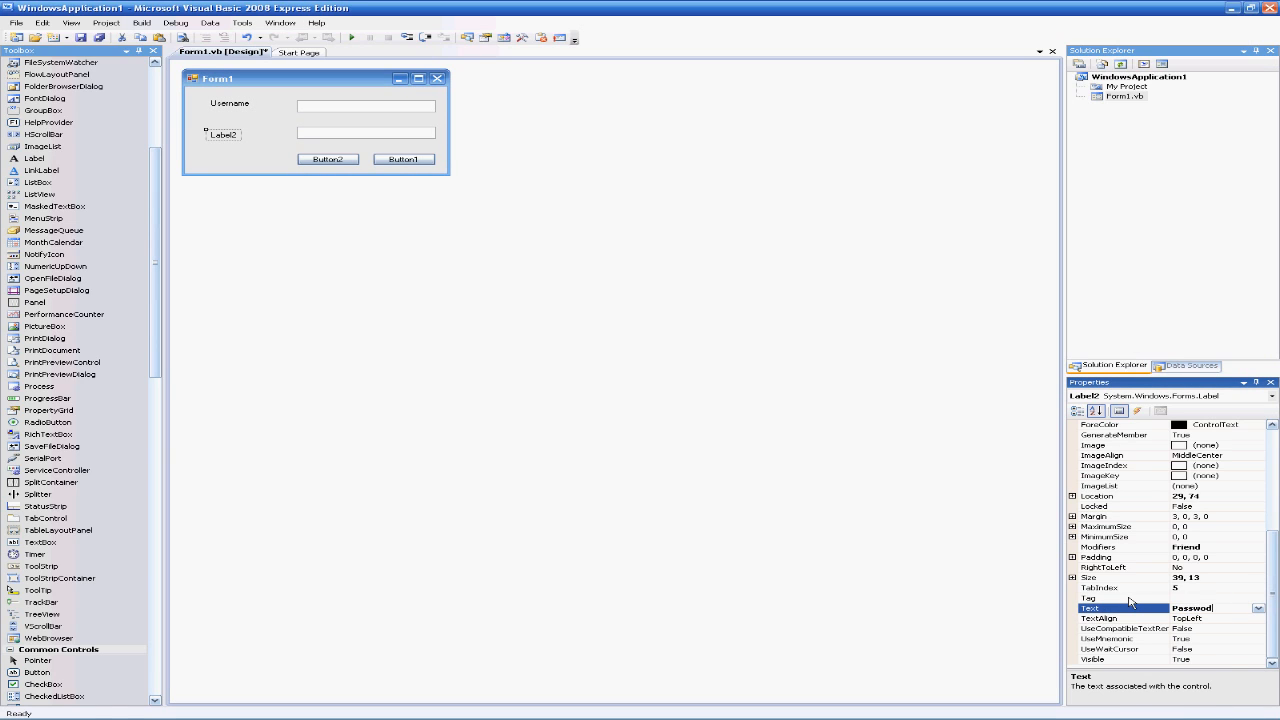
mouse_move(662, 316)
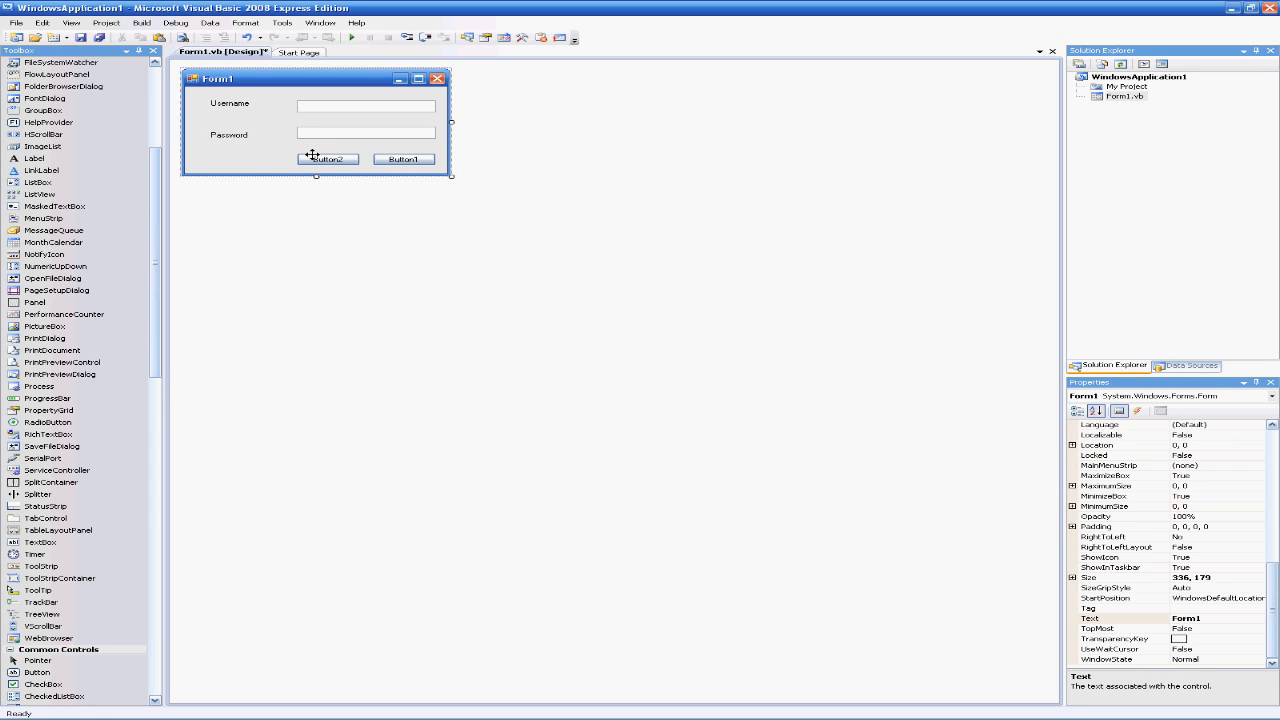
Caption the left button Login and begin editing the right button's caption to Close
left_click(328, 160)
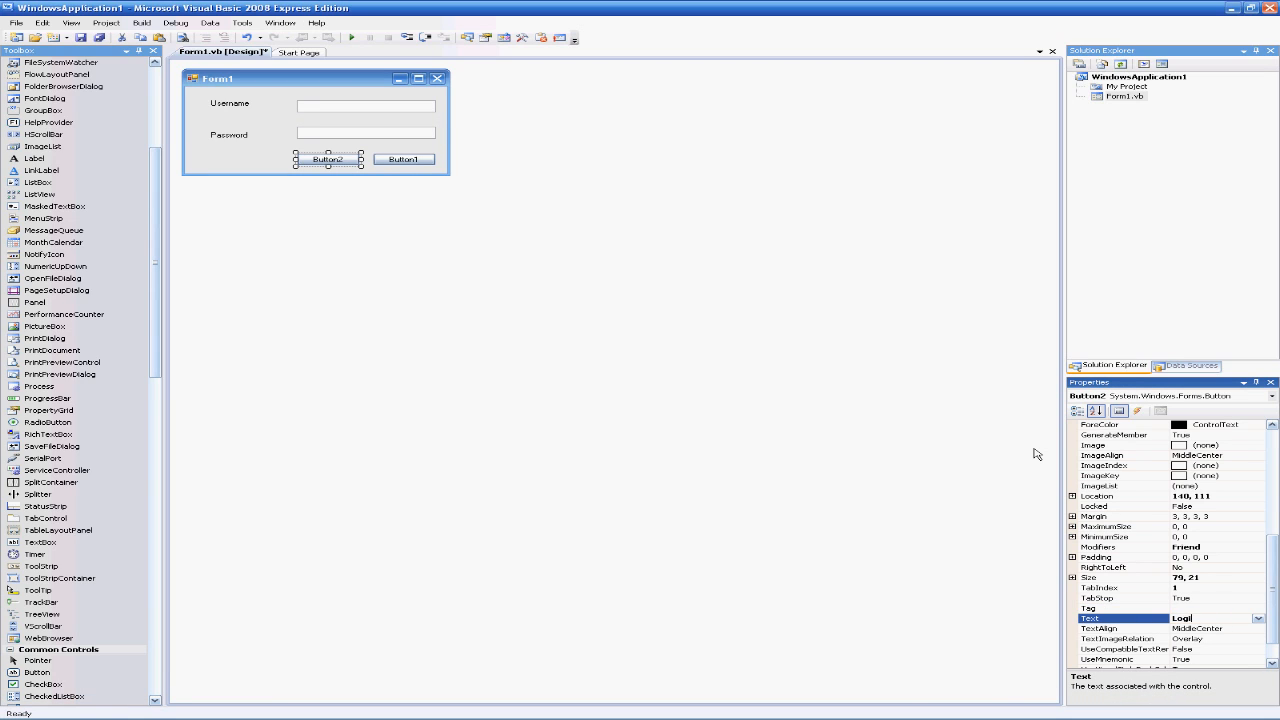
type("Login")
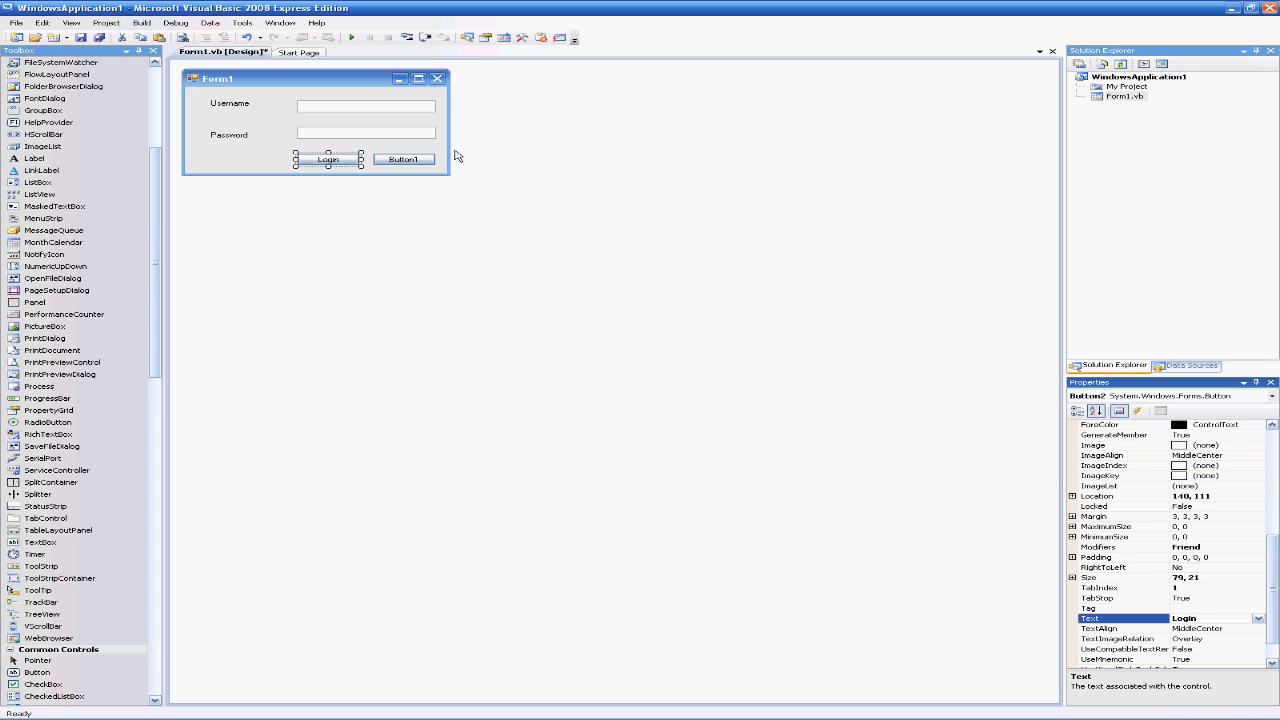
left_click(404, 160)
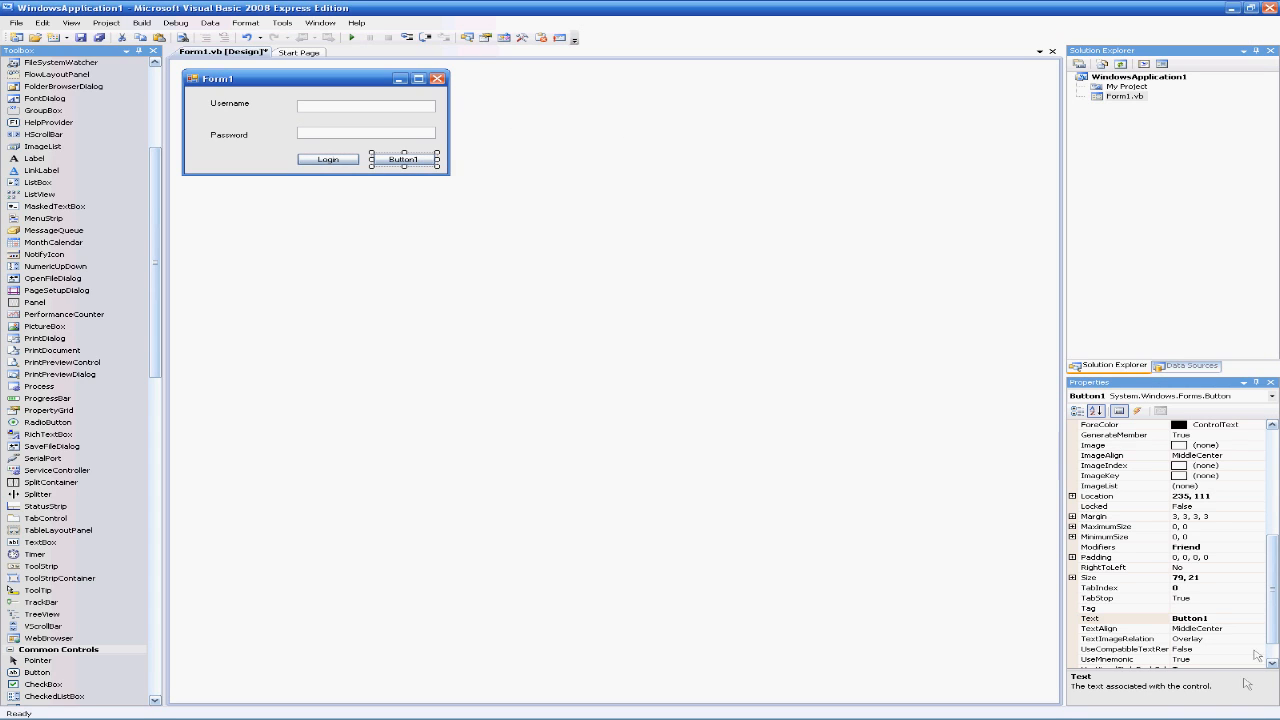
left_click(1122, 618)
type("Close")
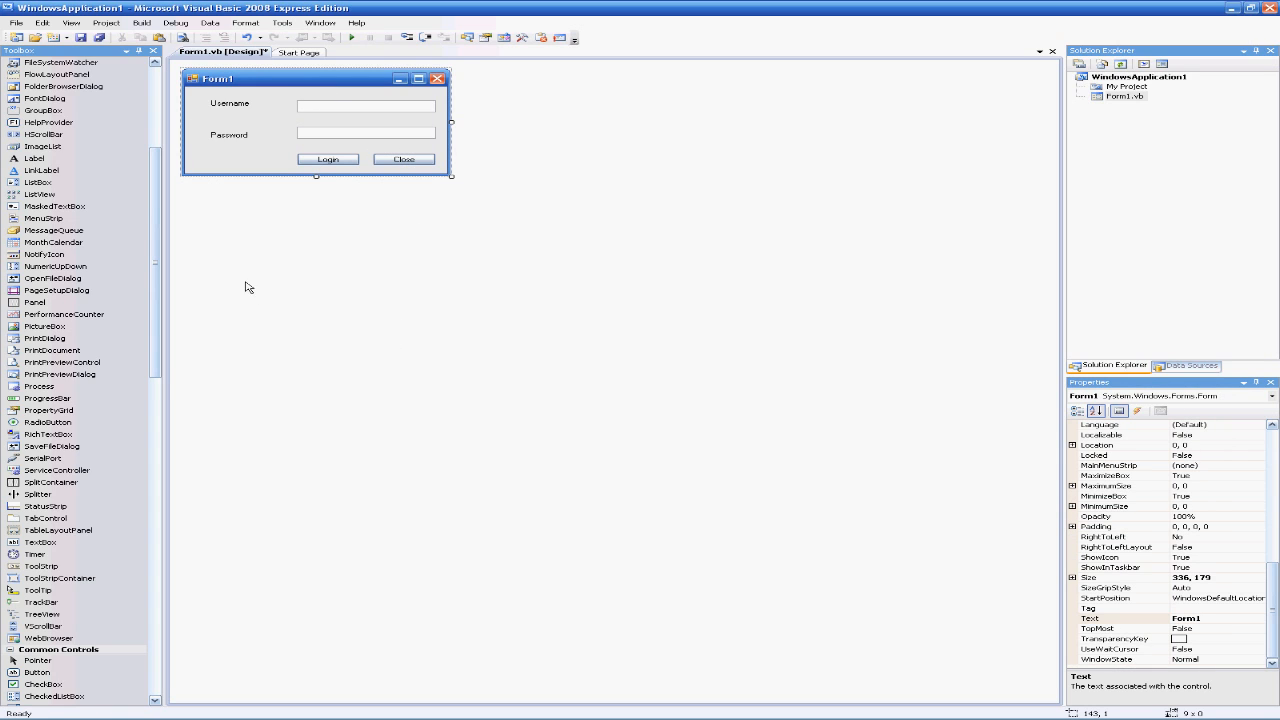
mouse_move(376, 198)
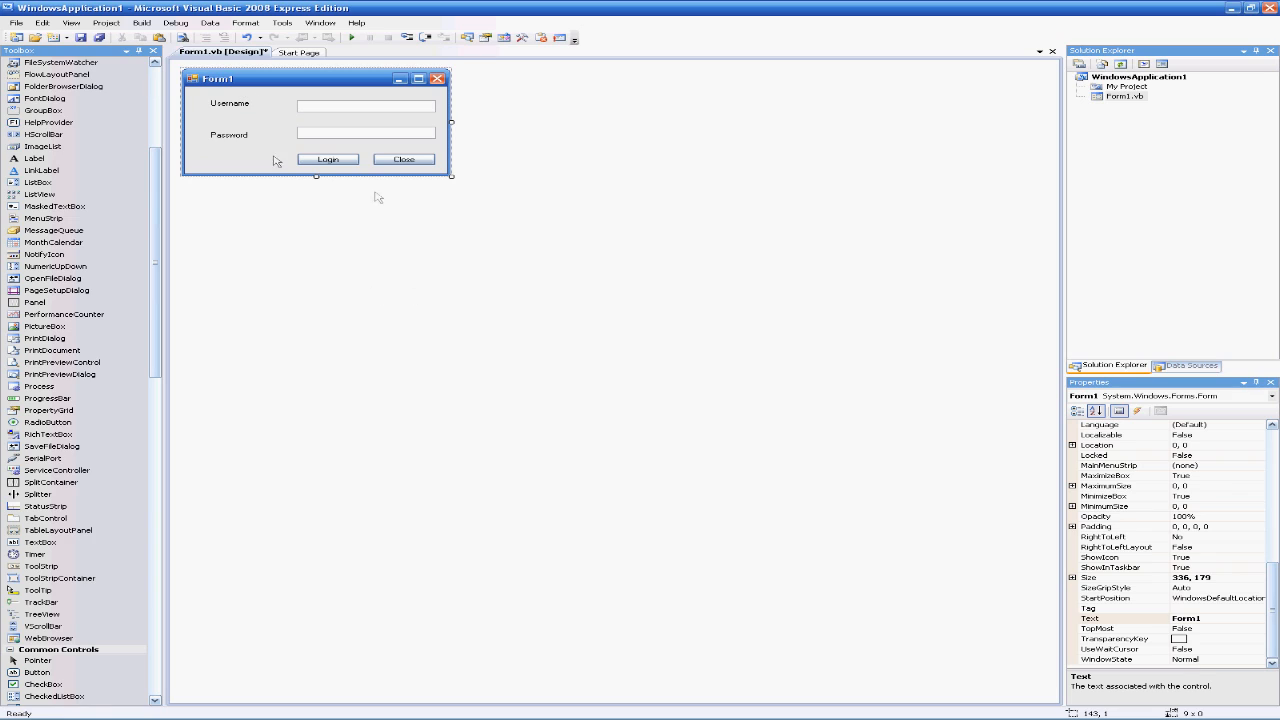
mouse_move(444, 146)
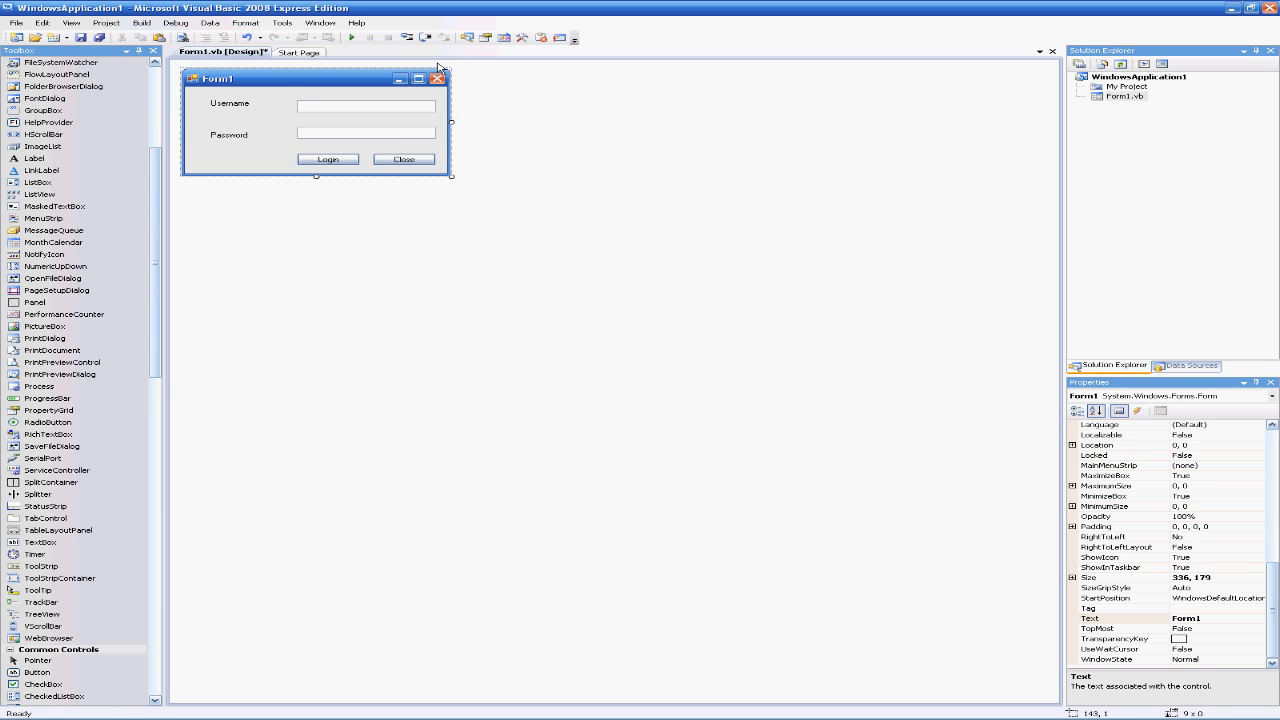
mouse_move(238, 182)
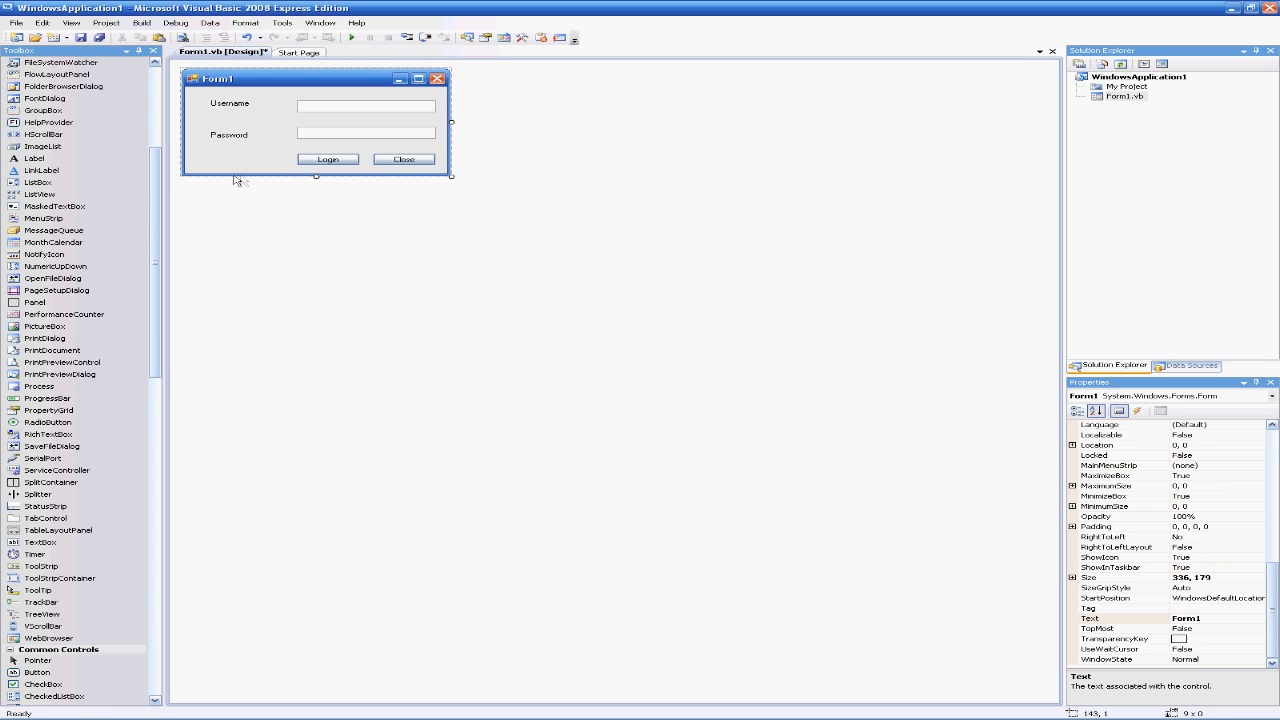
Give the Close button a click handler containing Me.Close()
left_click(404, 160)
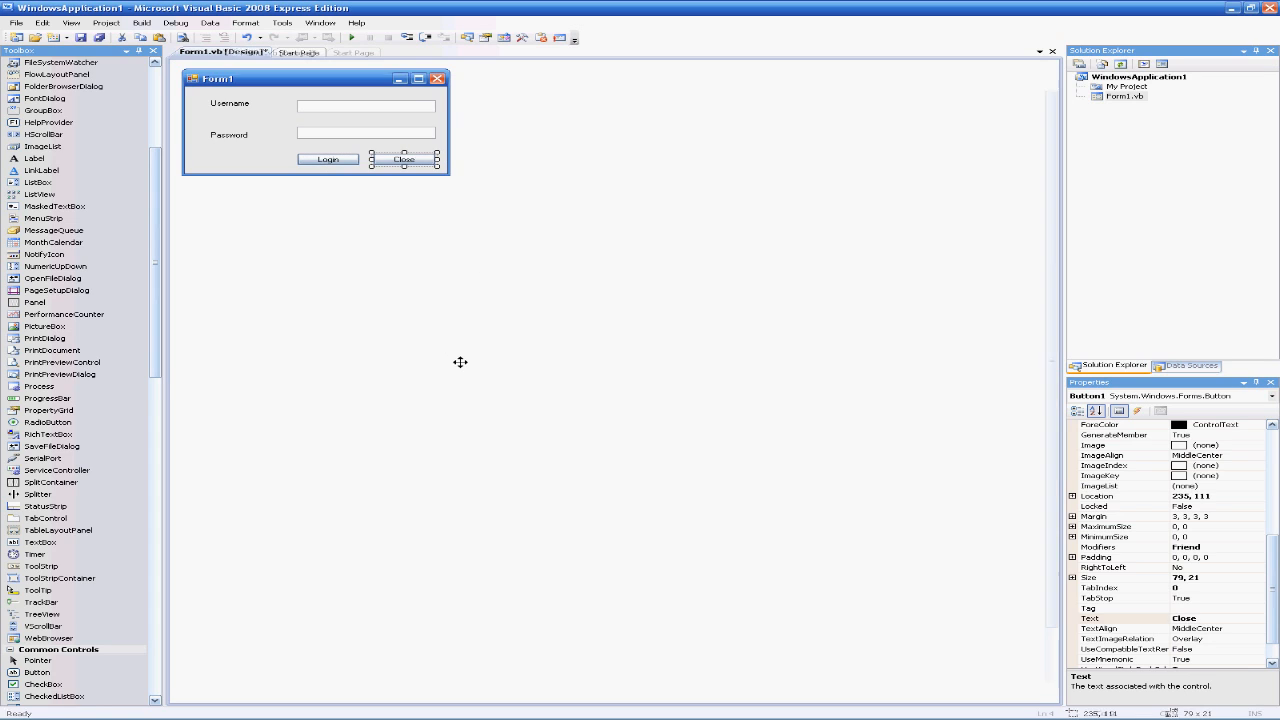
double_click(404, 160)
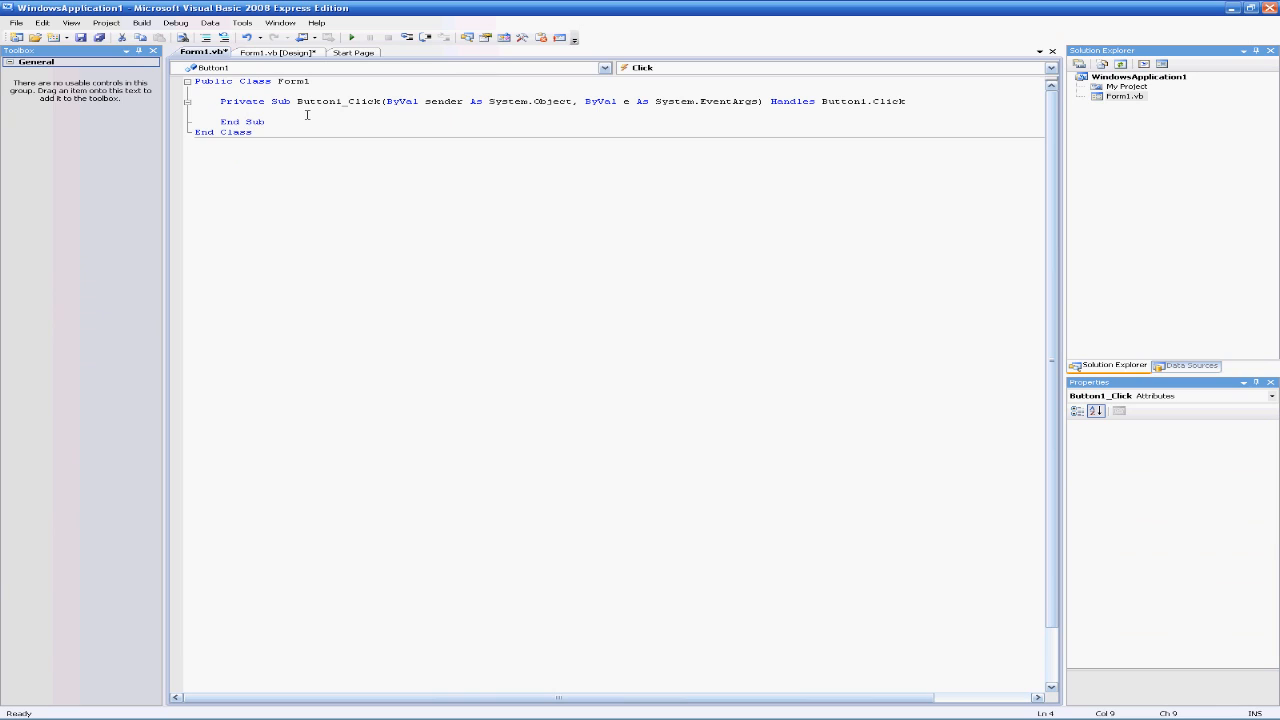
mouse_move(4, 100)
type("Me.Close()")
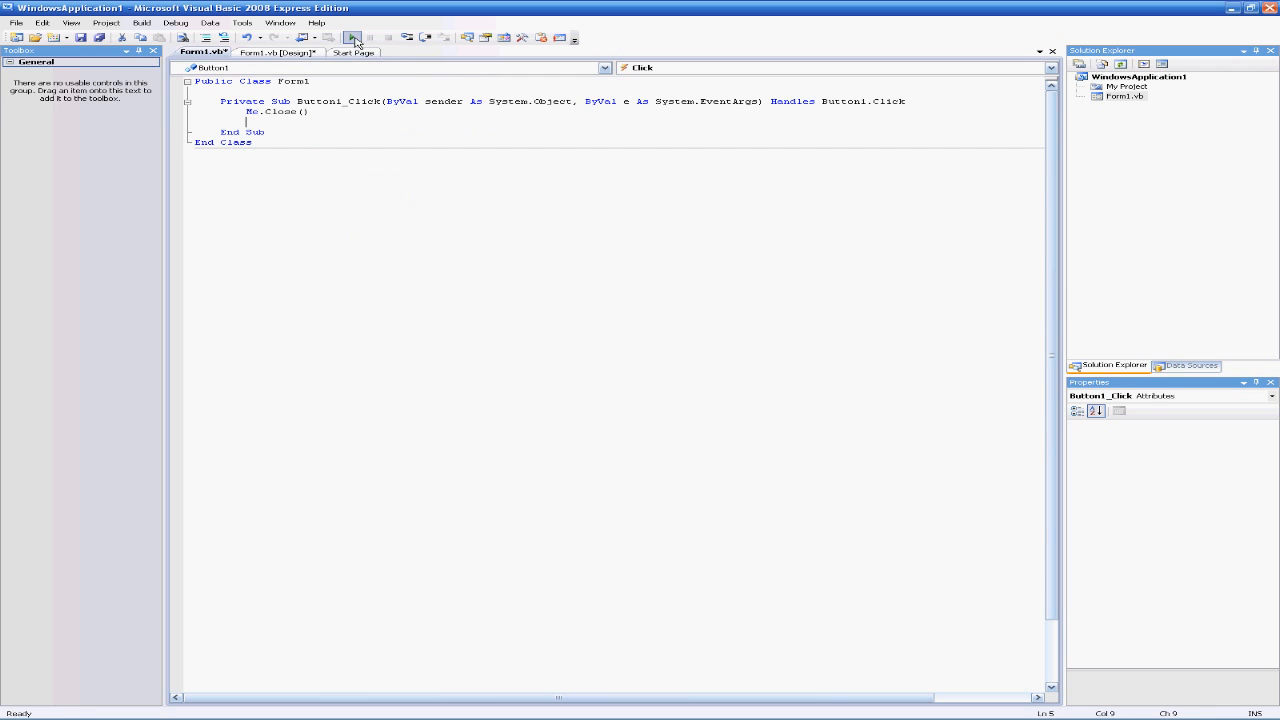
left_click(356, 36)
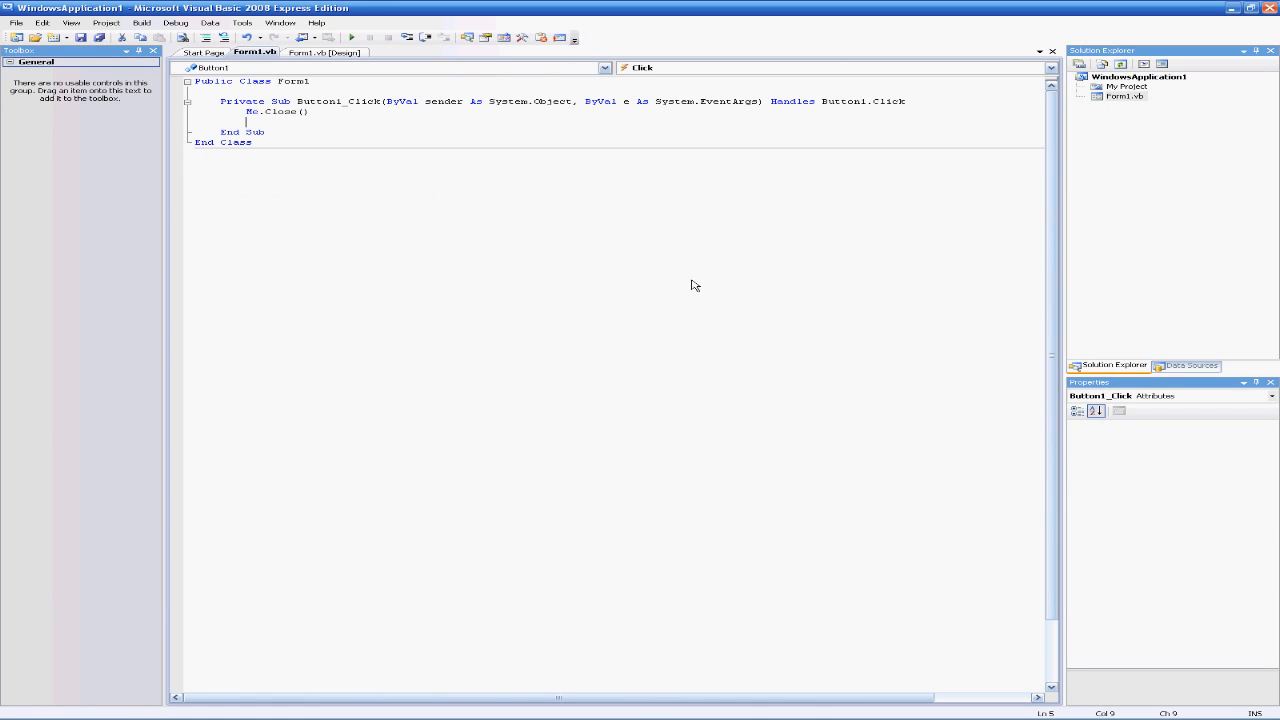
Return to Form1's designer and review the text boxes and buttons one by one
left_click(204, 52)
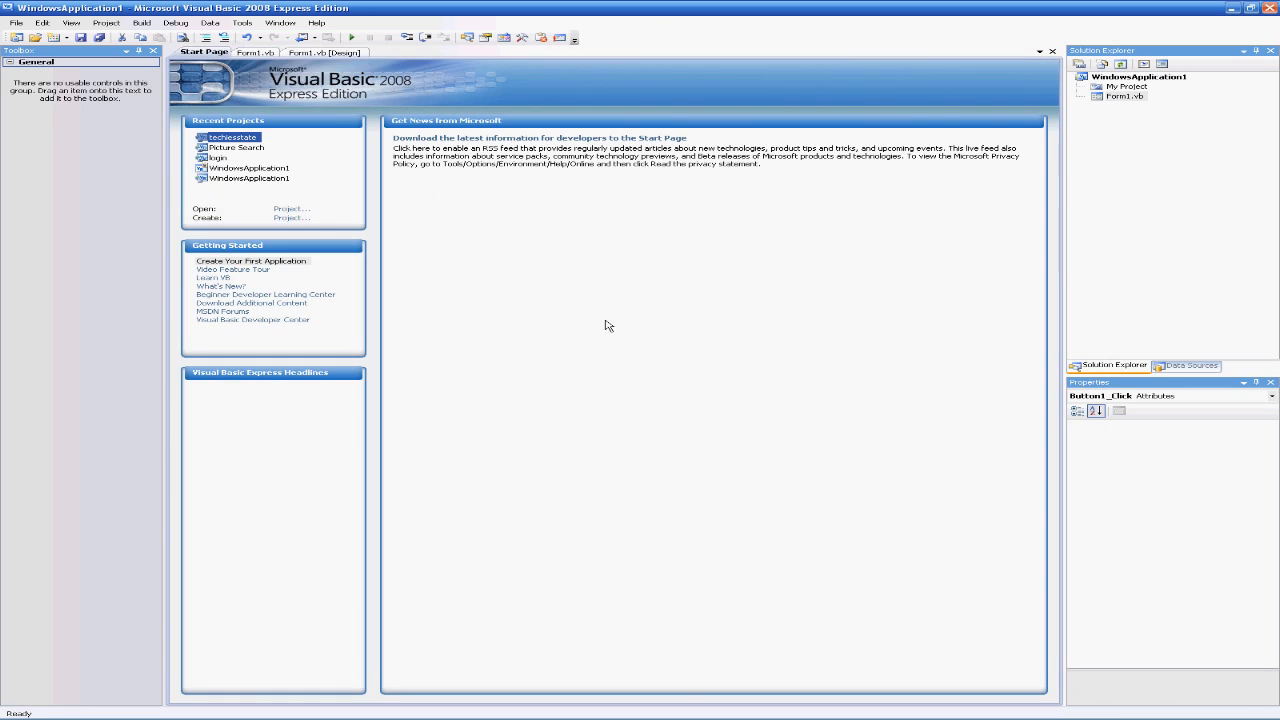
left_click(324, 52)
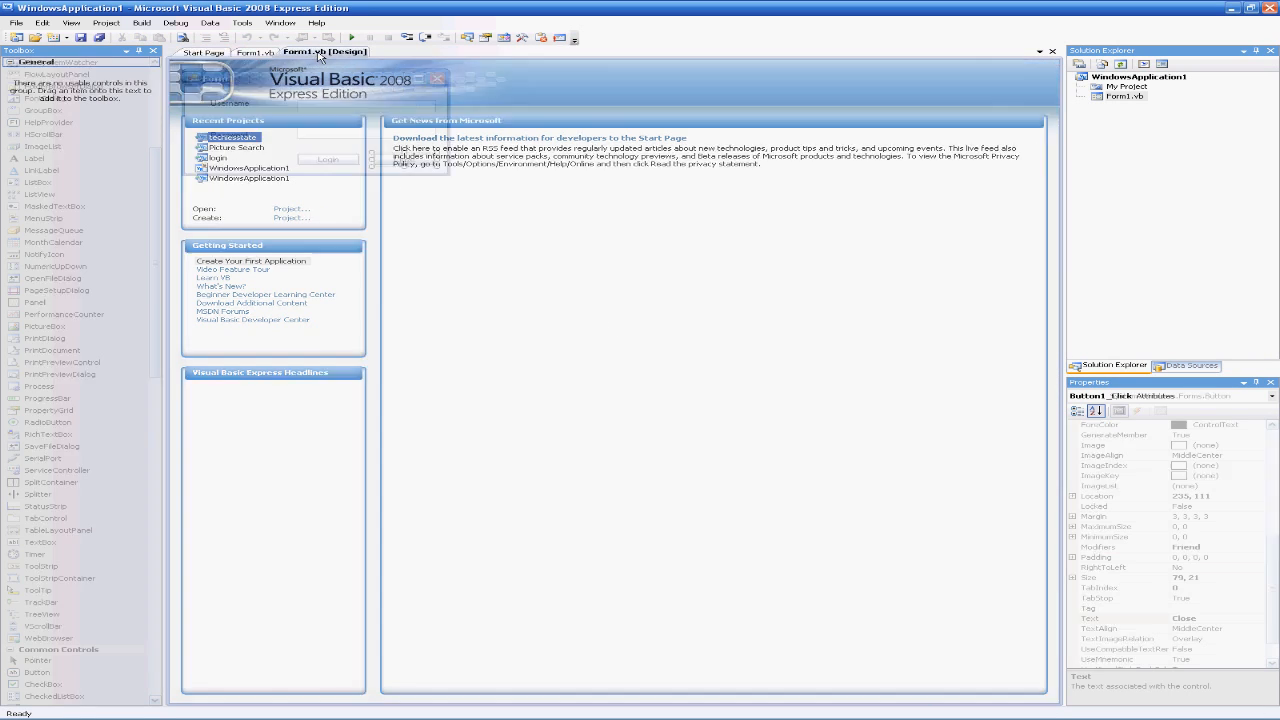
left_click(324, 52)
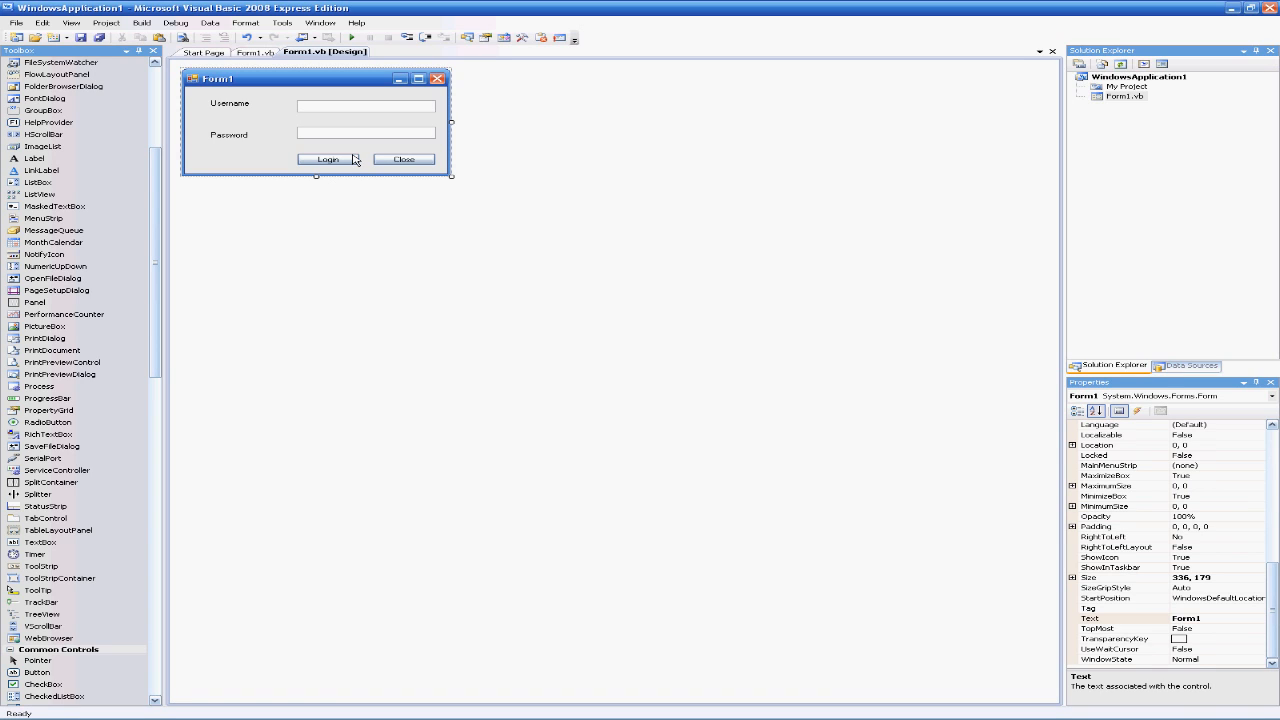
mouse_move(340, 104)
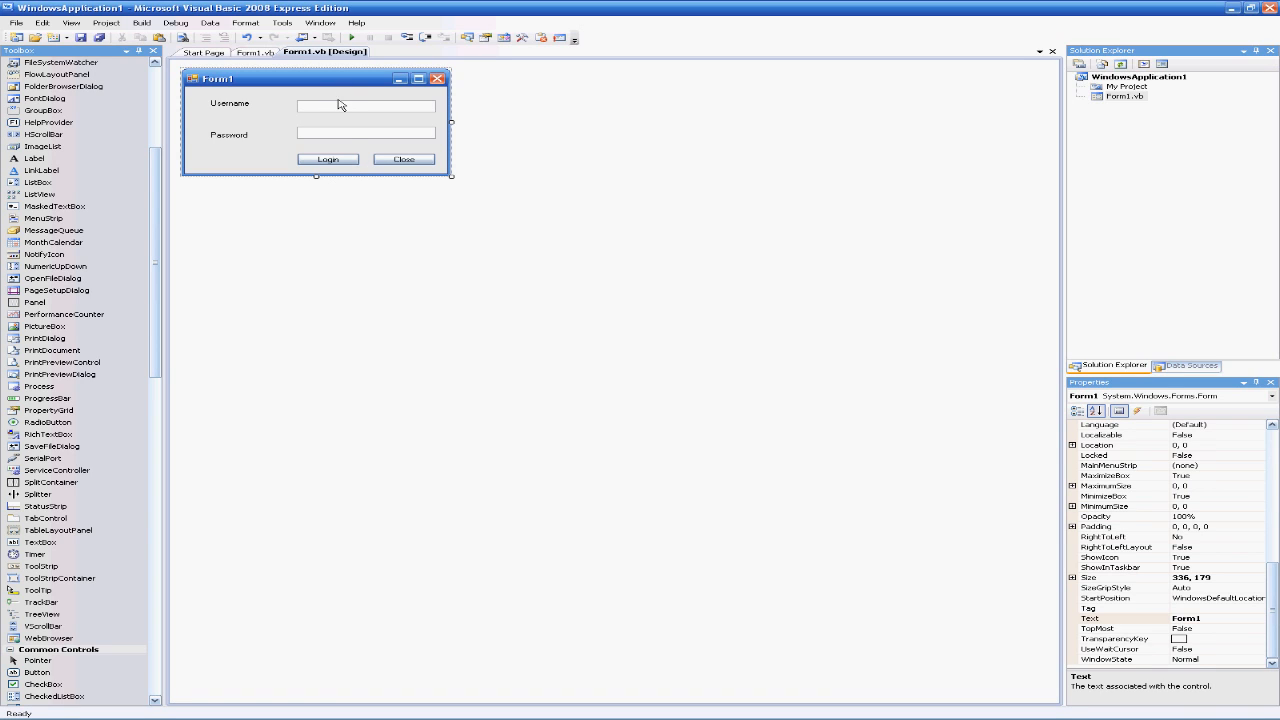
left_click(364, 104)
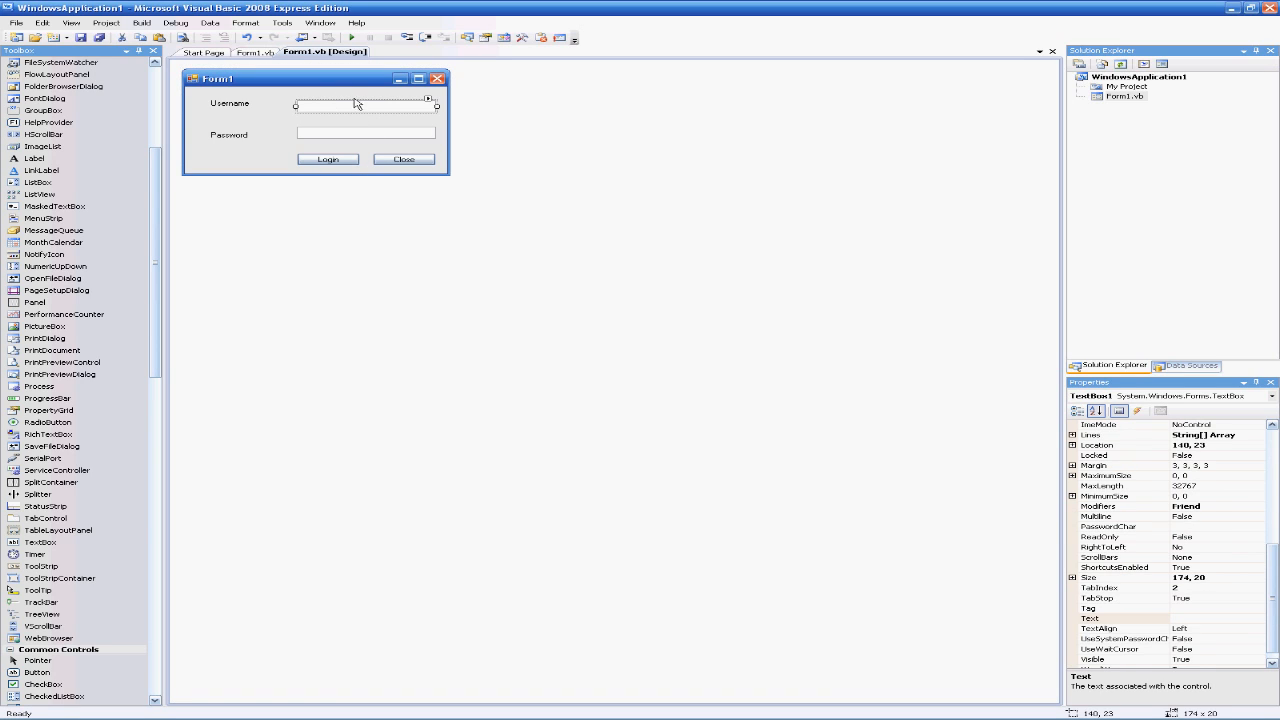
mouse_move(388, 136)
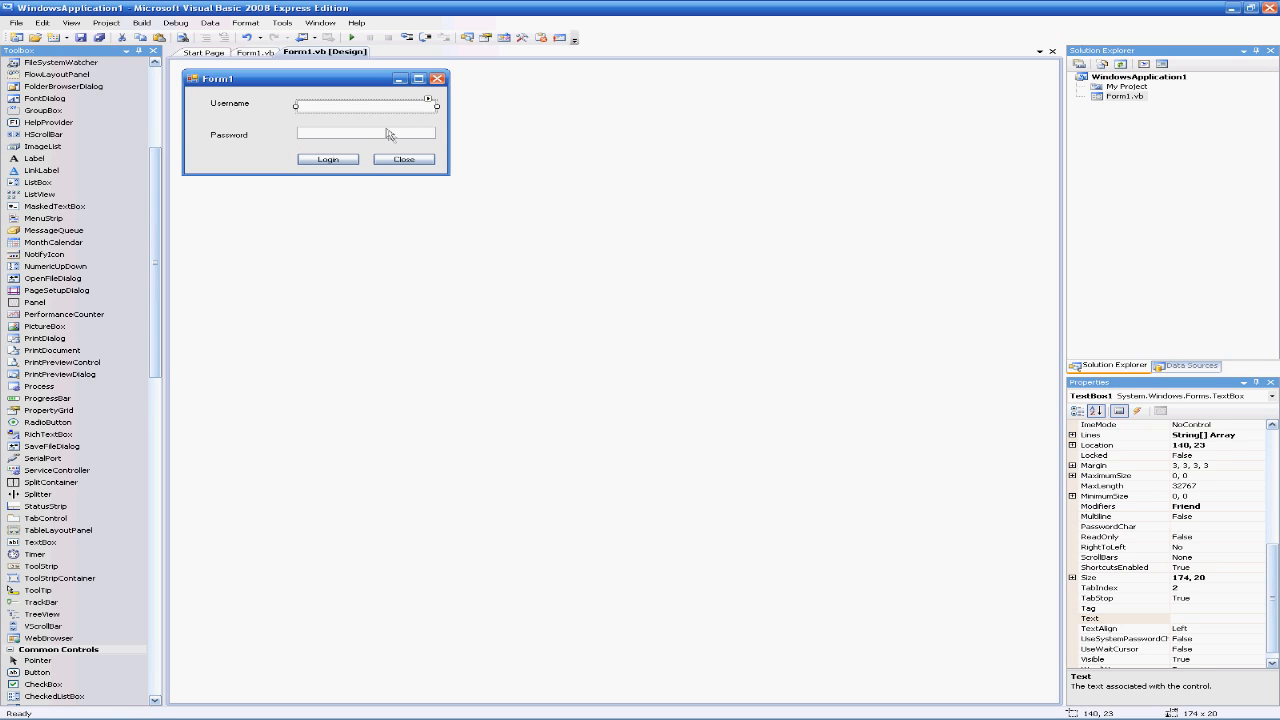
left_click(364, 132)
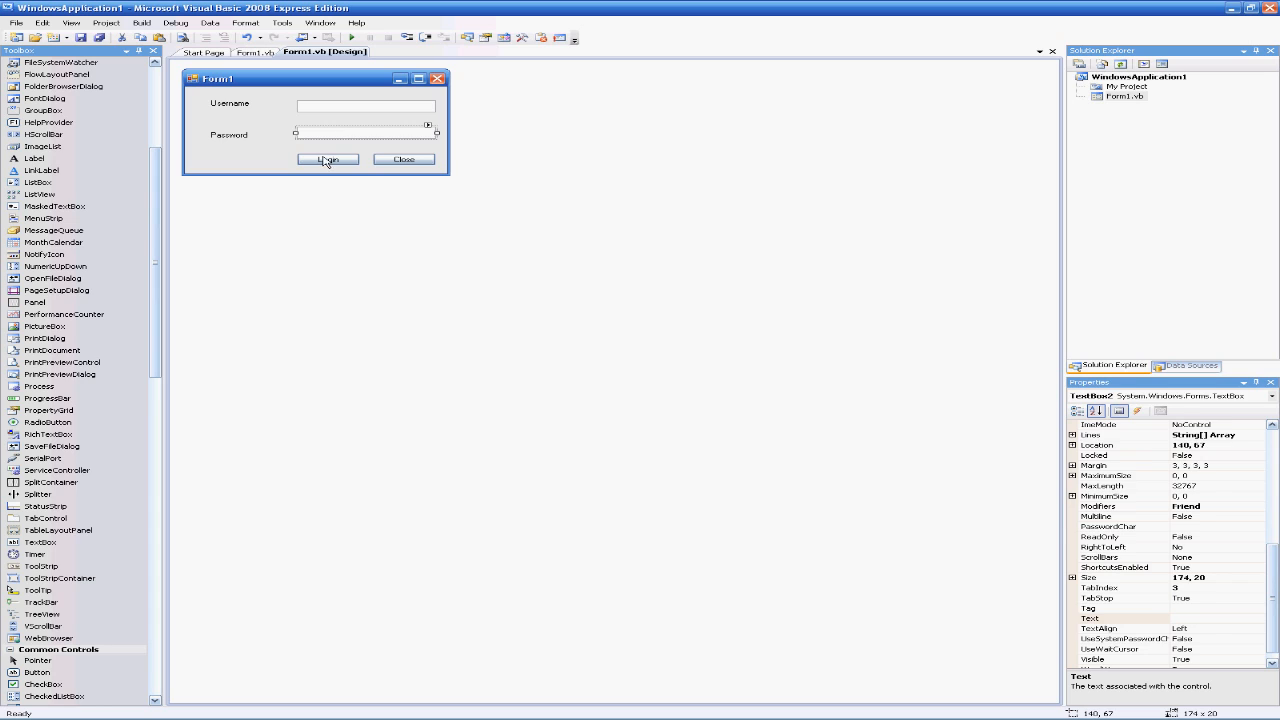
left_click(328, 160)
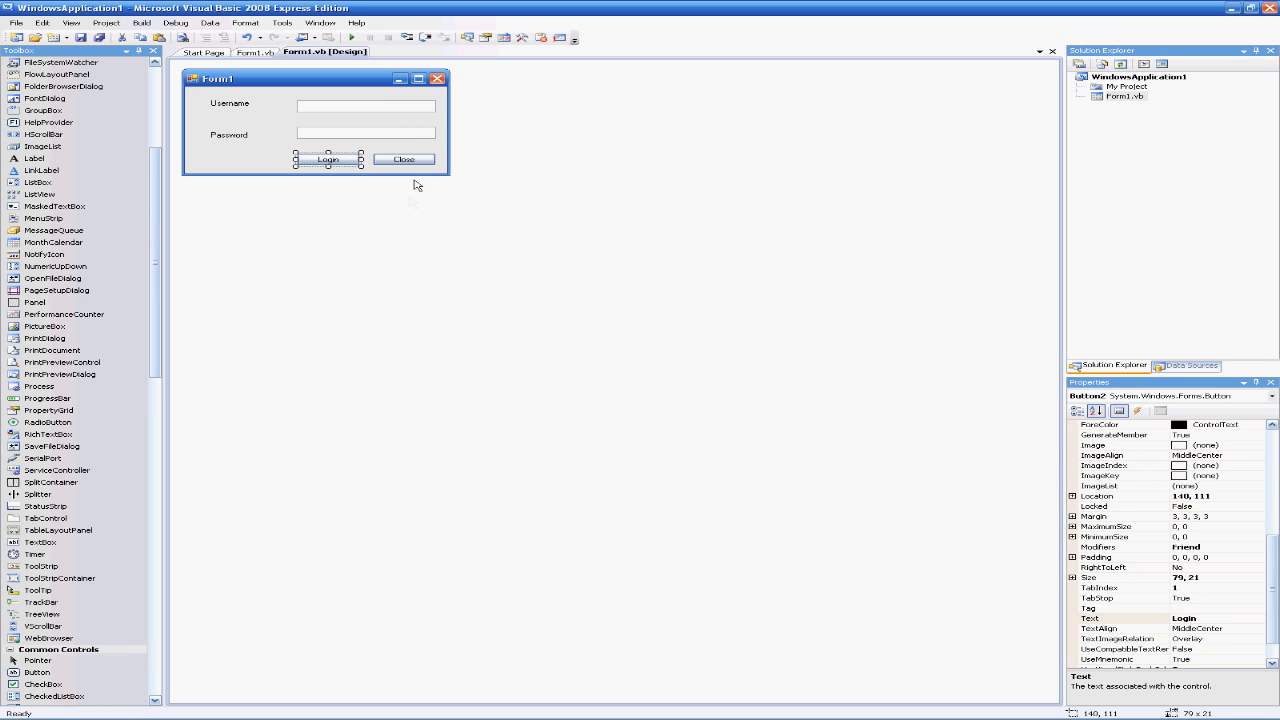
left_click(404, 160)
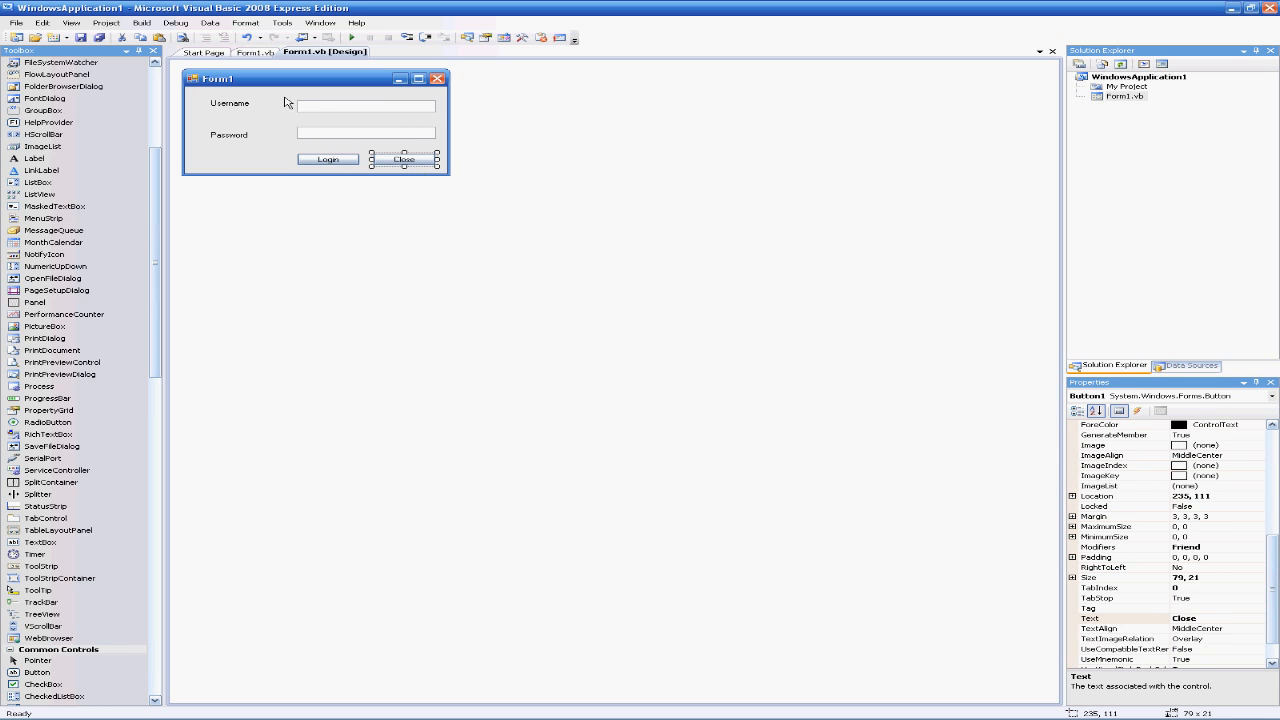
Select the form and shrink it slightly around its labels, text boxes and buttons
left_click(264, 150)
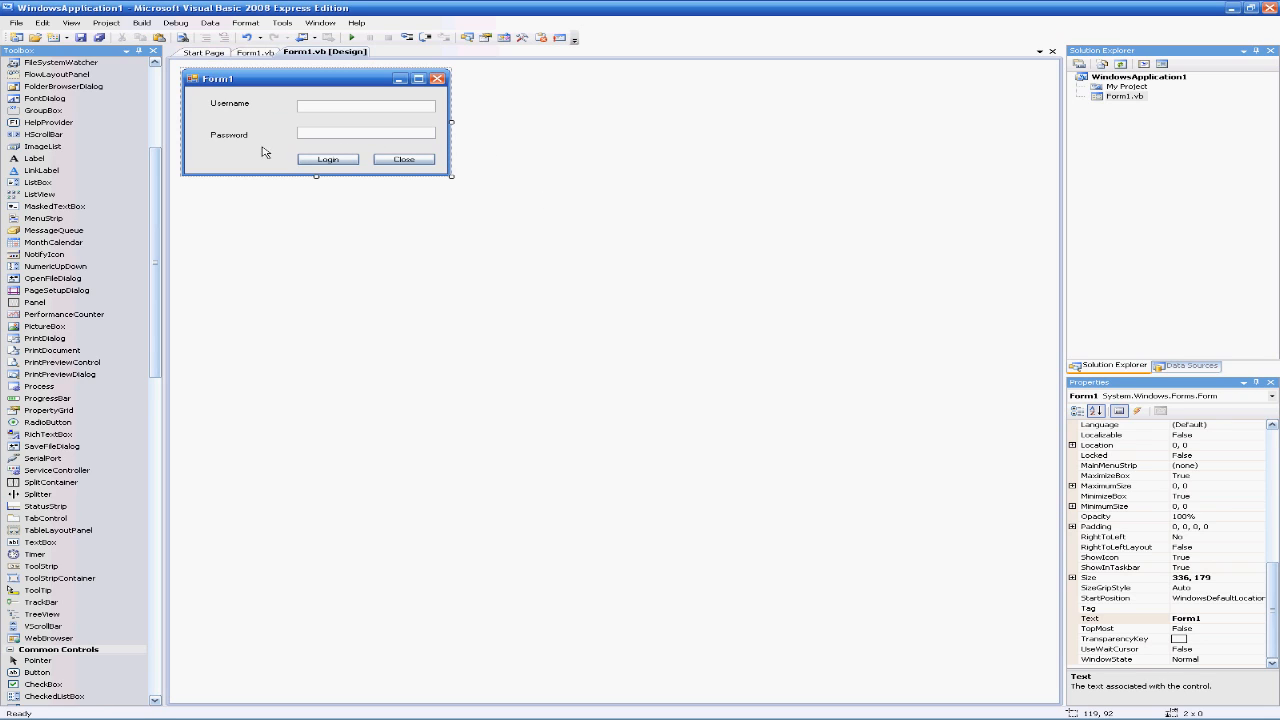
left_click(364, 132)
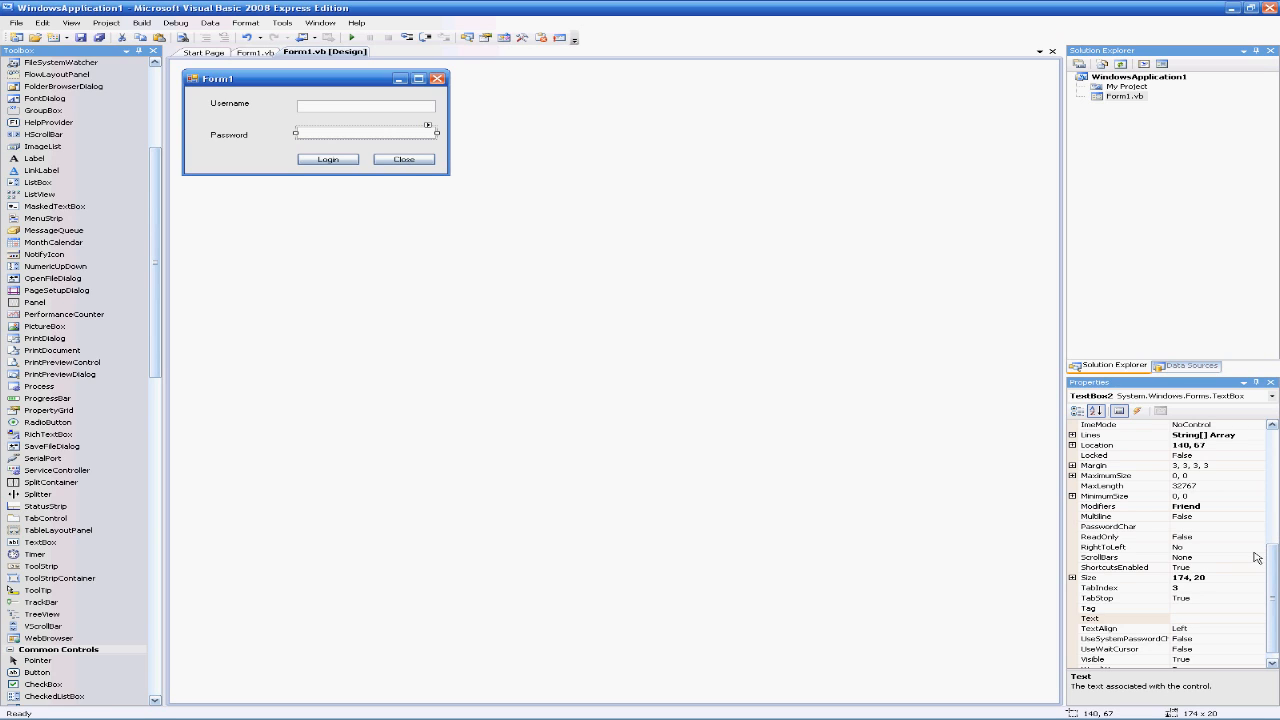
mouse_move(1188, 536)
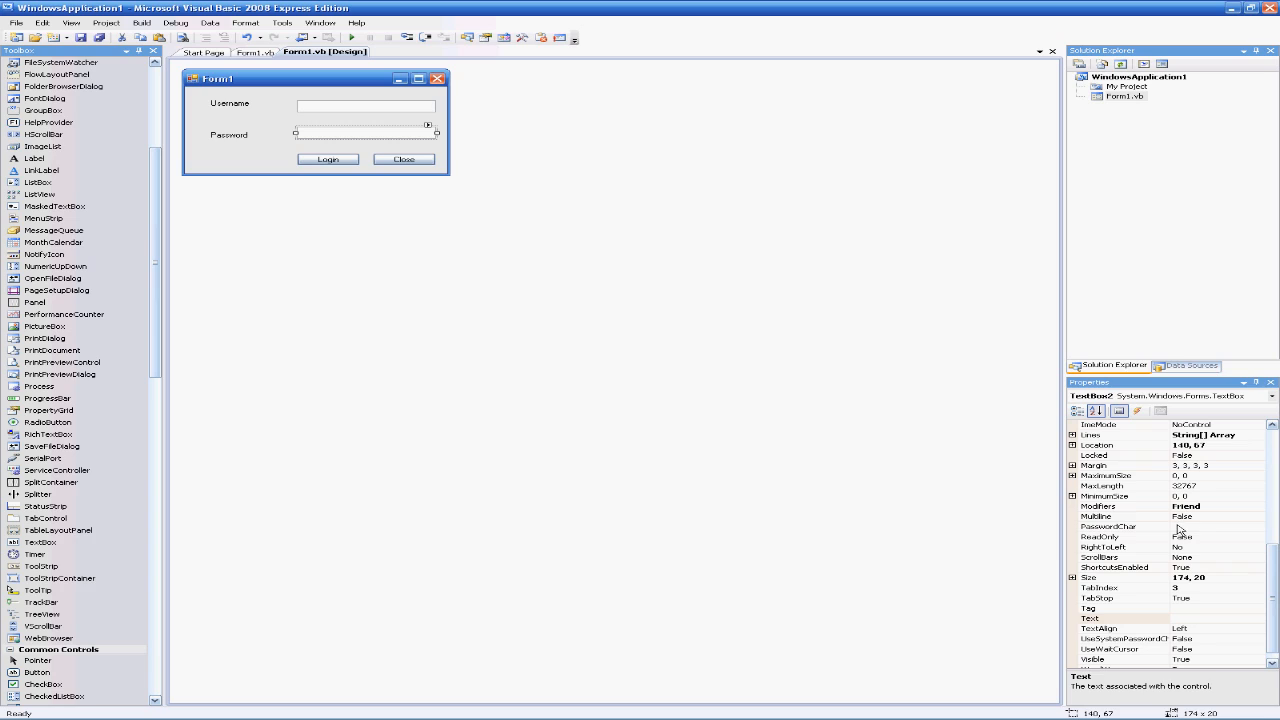
left_click(1108, 526)
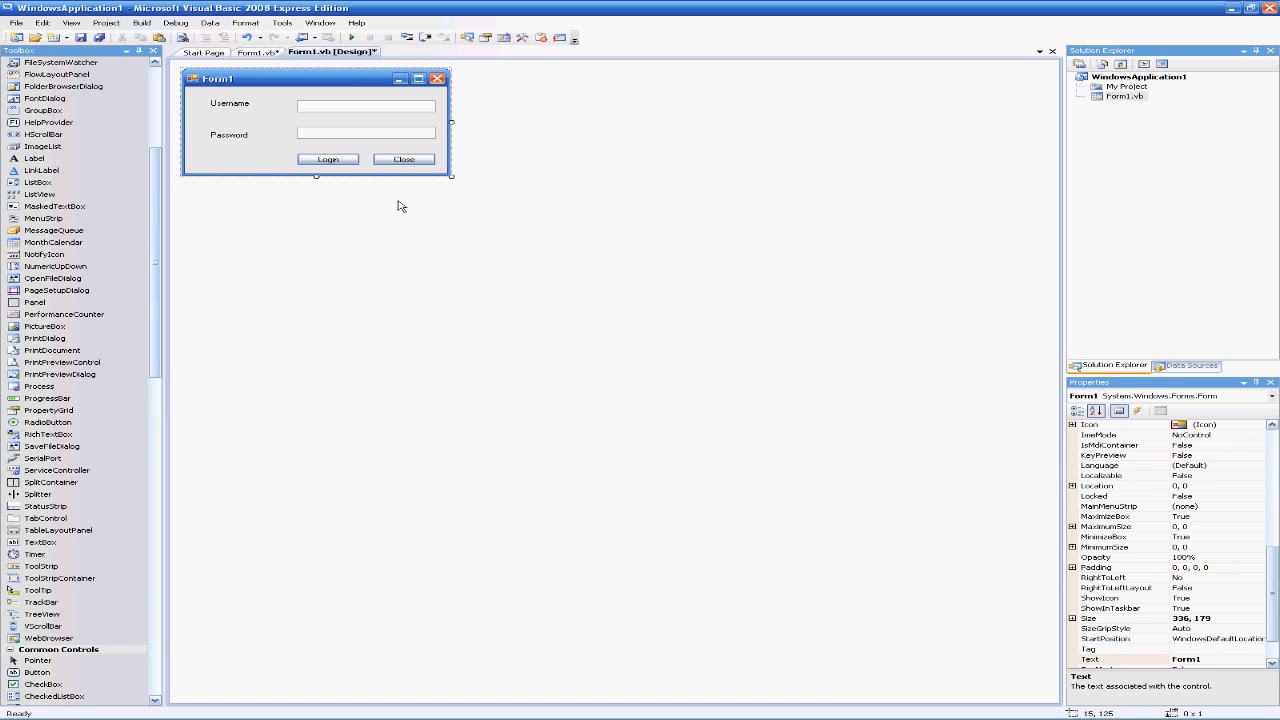
mouse_move(288, 136)
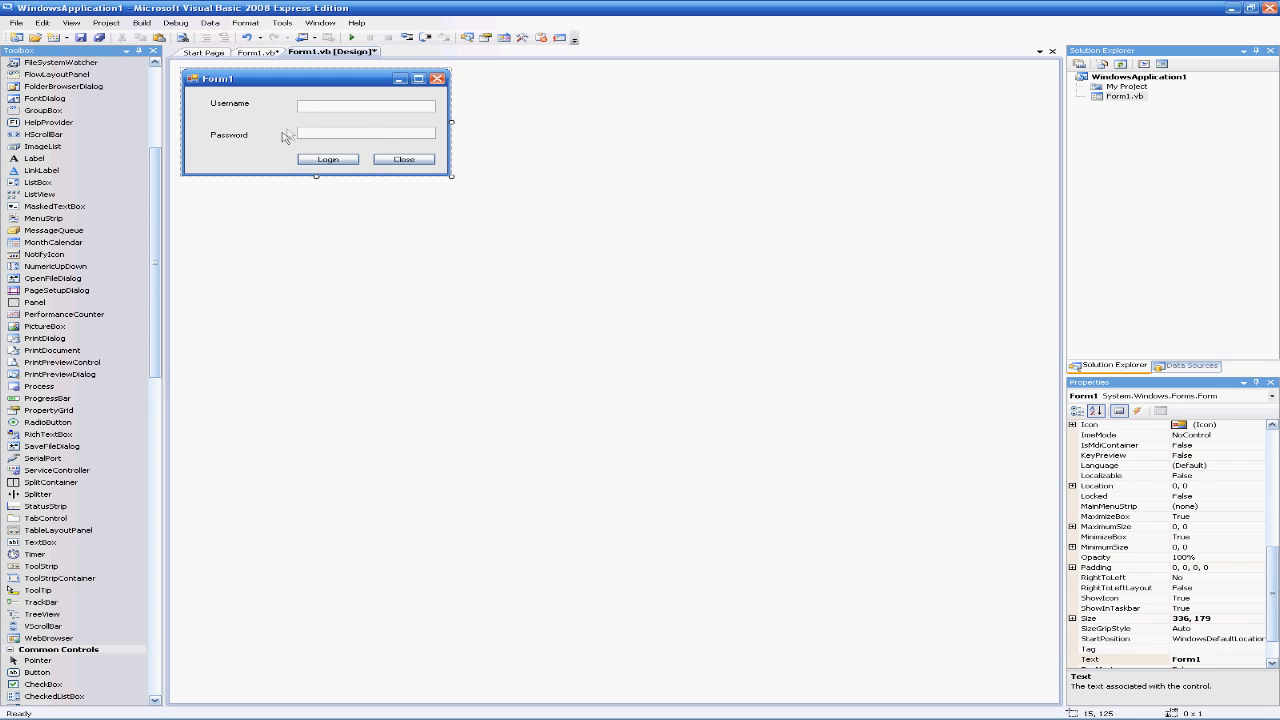
left_click(230, 104)
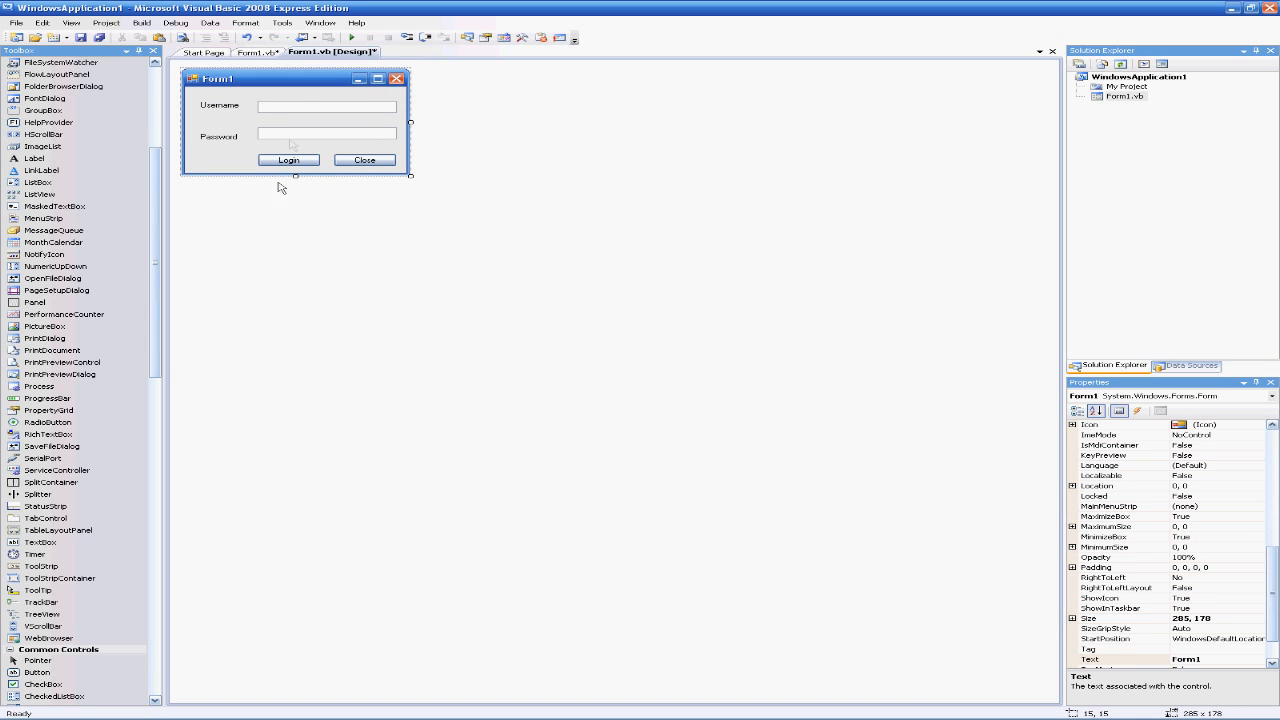
mouse_move(284, 176)
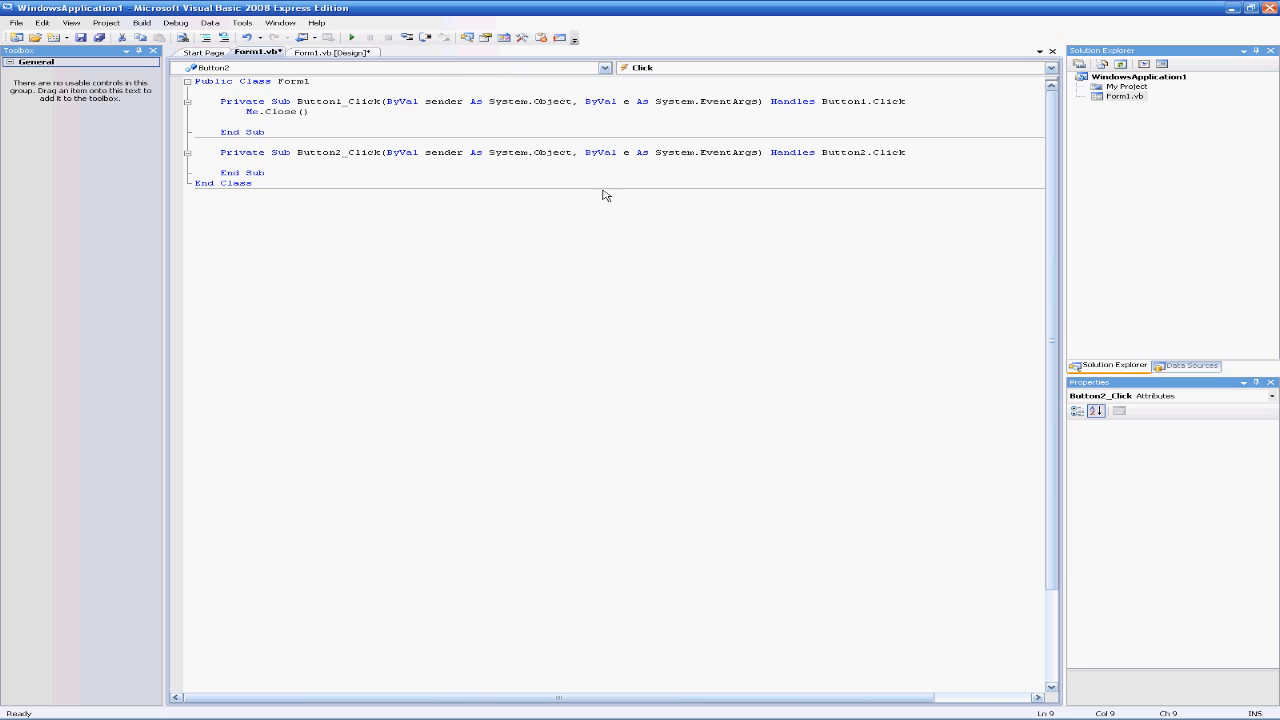
mouse_move(334, 174)
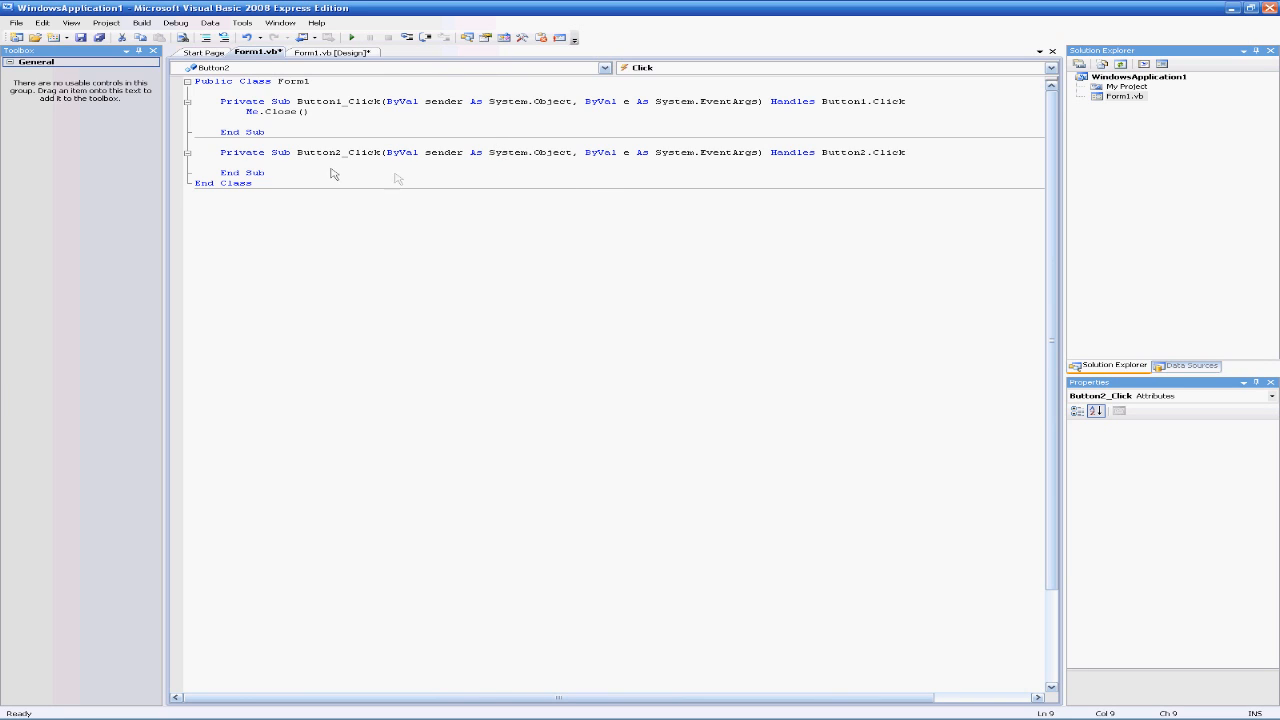
Highlight the new Button2_Click declaration and place the cursor inside it
left_click_drag(232, 152, 398, 152)
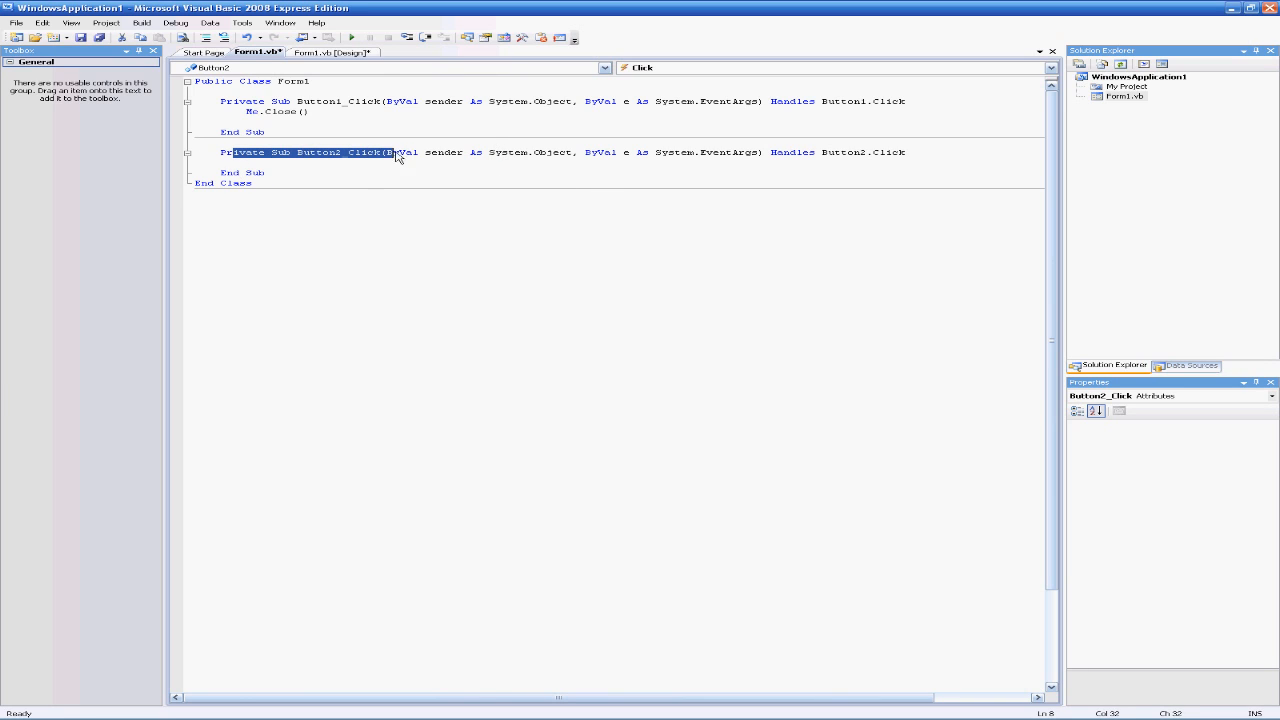
left_click(348, 152)
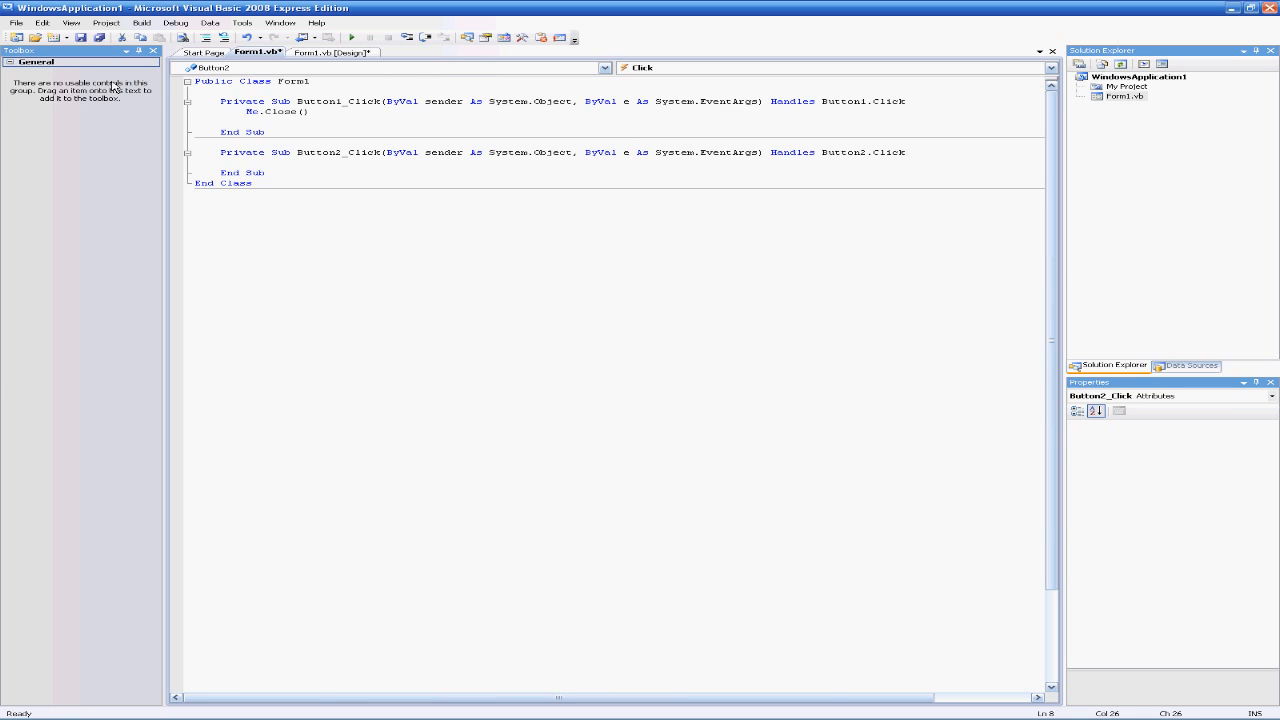
mouse_move(230, 178)
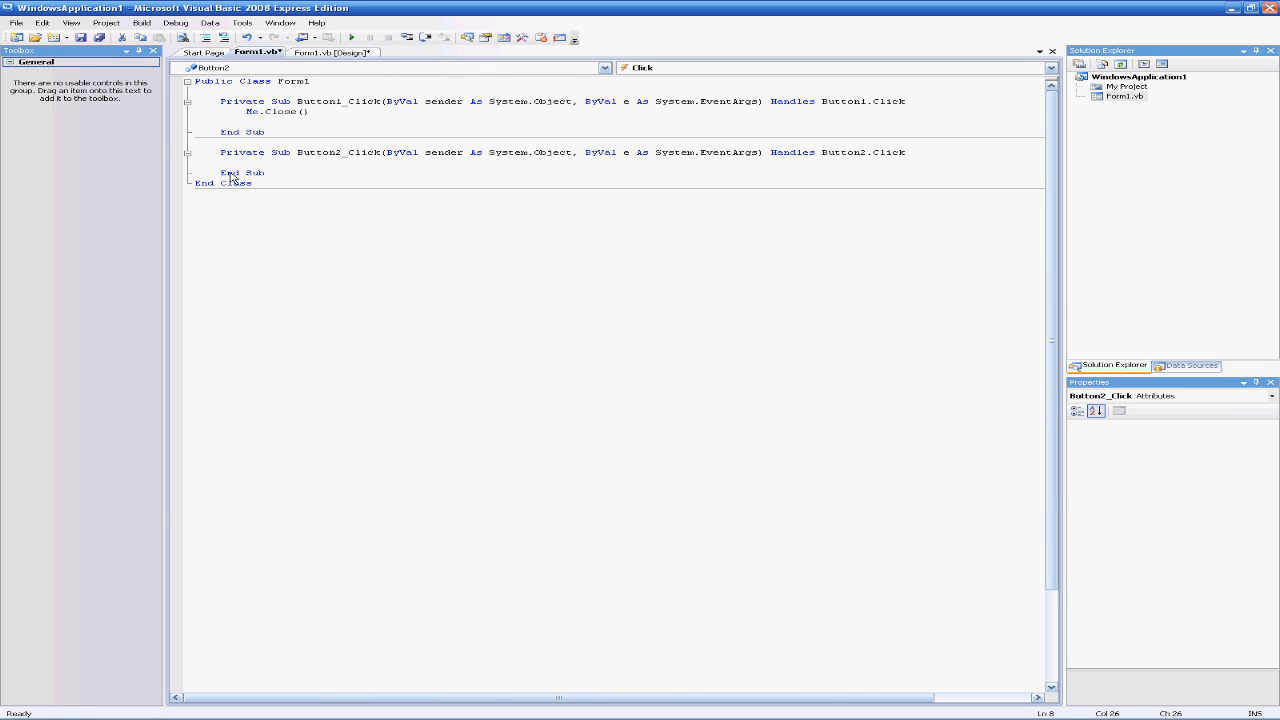
mouse_move(244, 168)
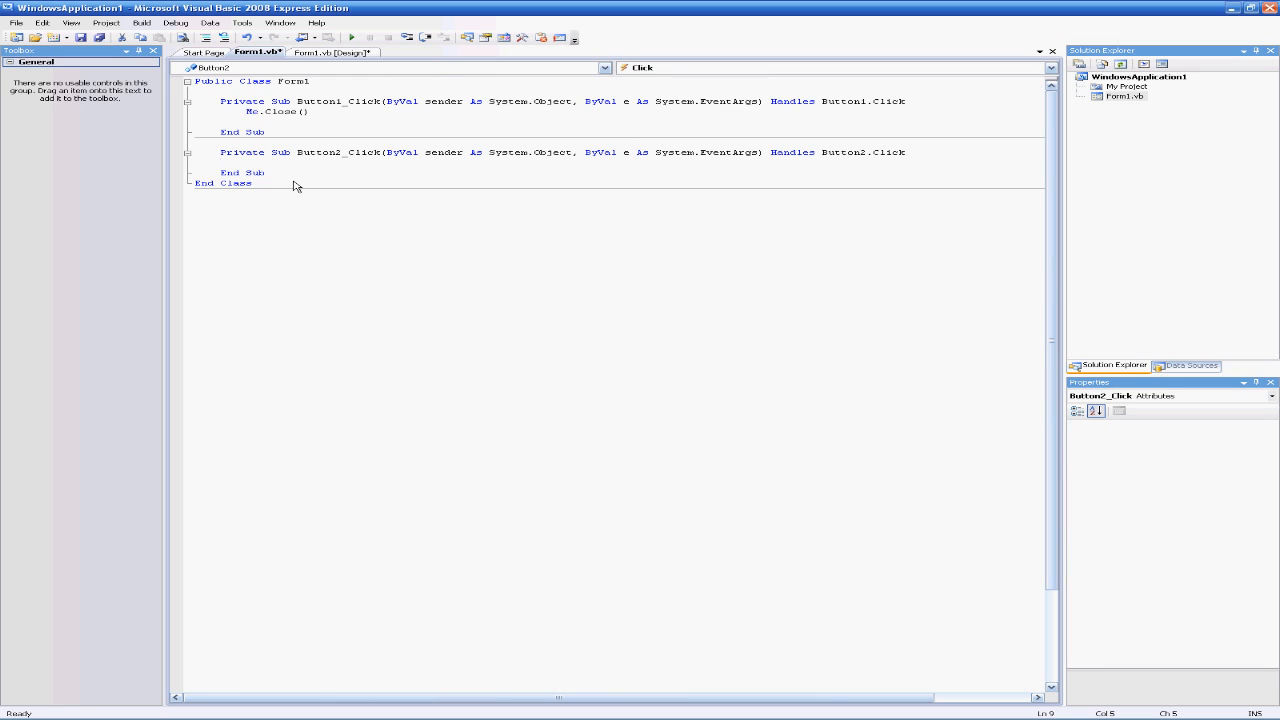
Begin the condition If TextBox1.Text = "techies" in Button2_Click
type("I")
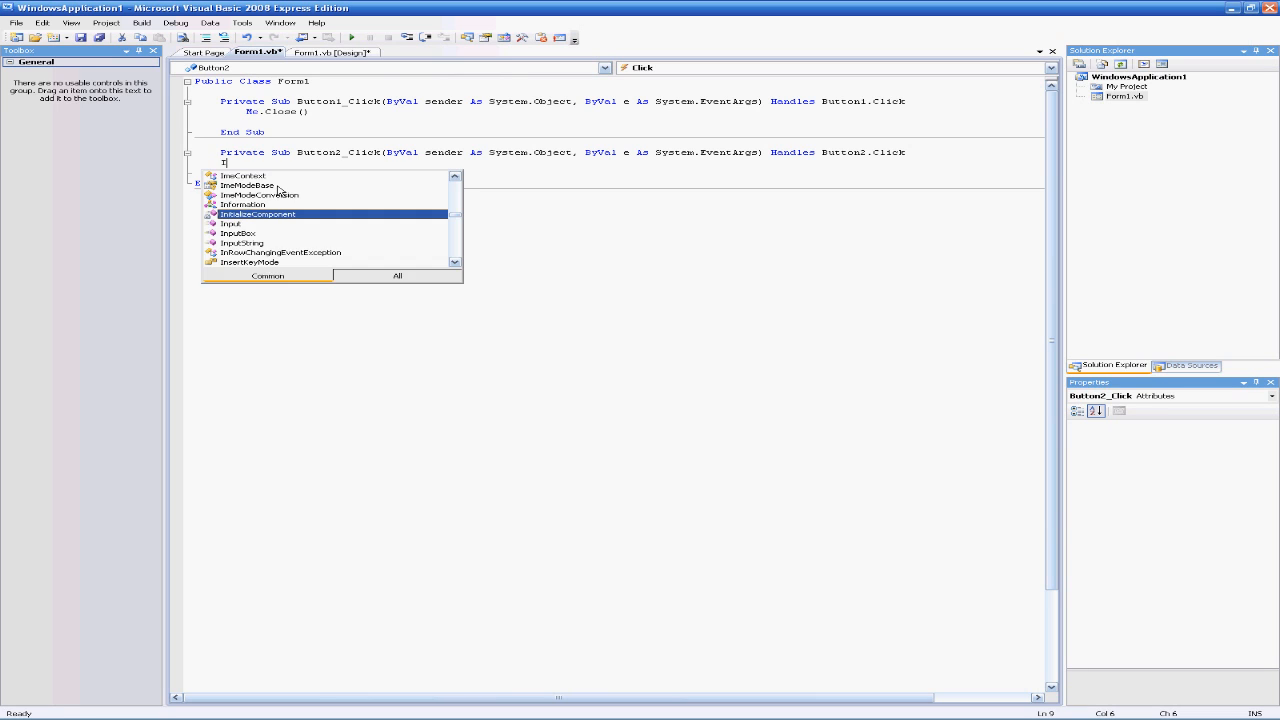
type("f TEx")
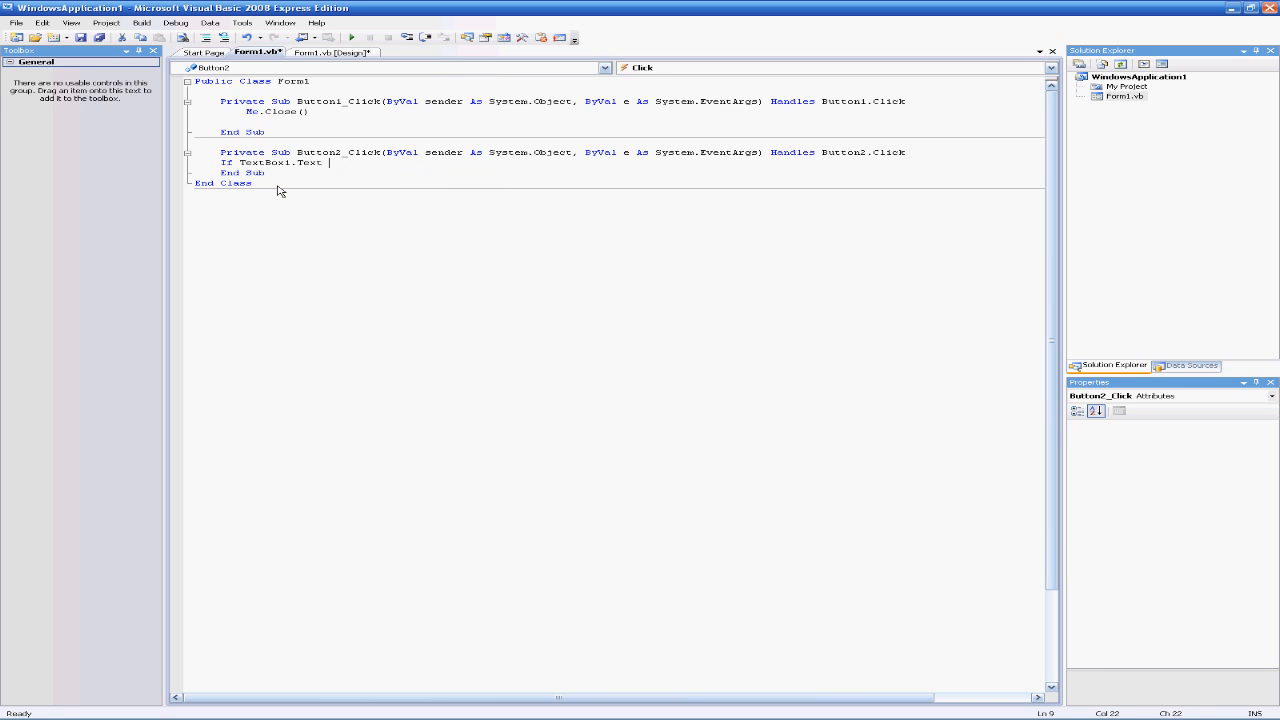
type("=")
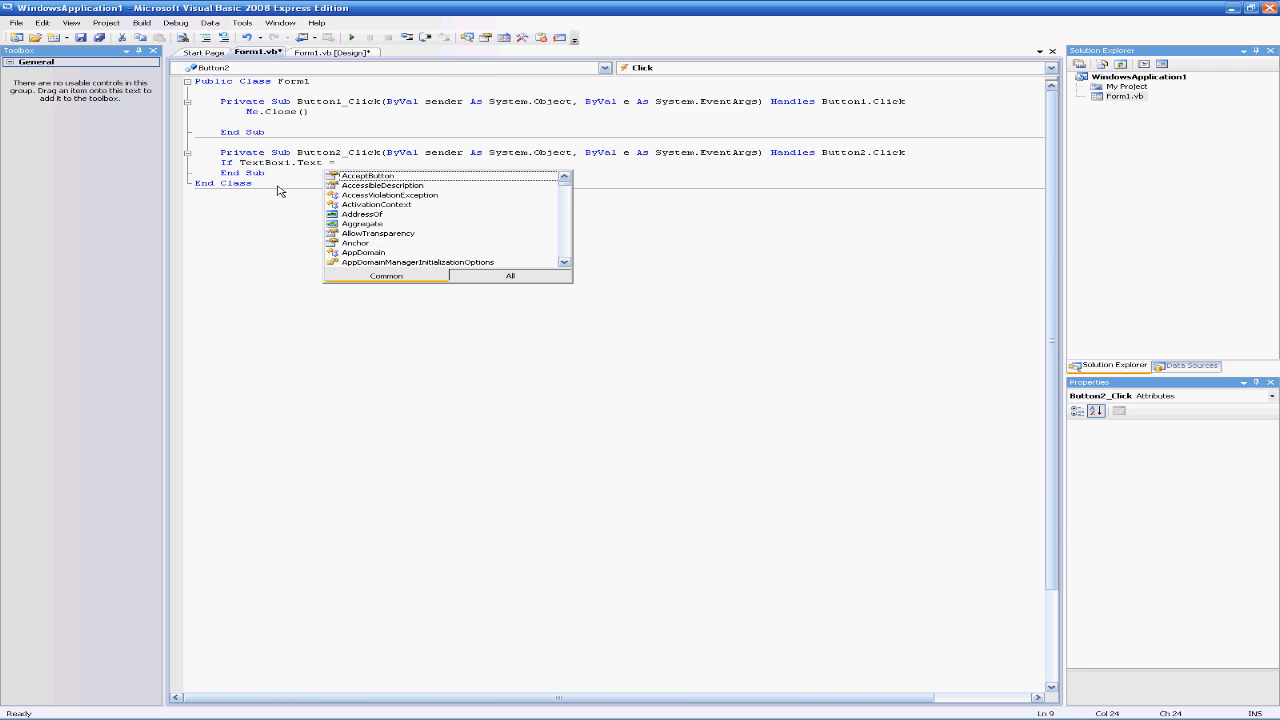
type("tec")
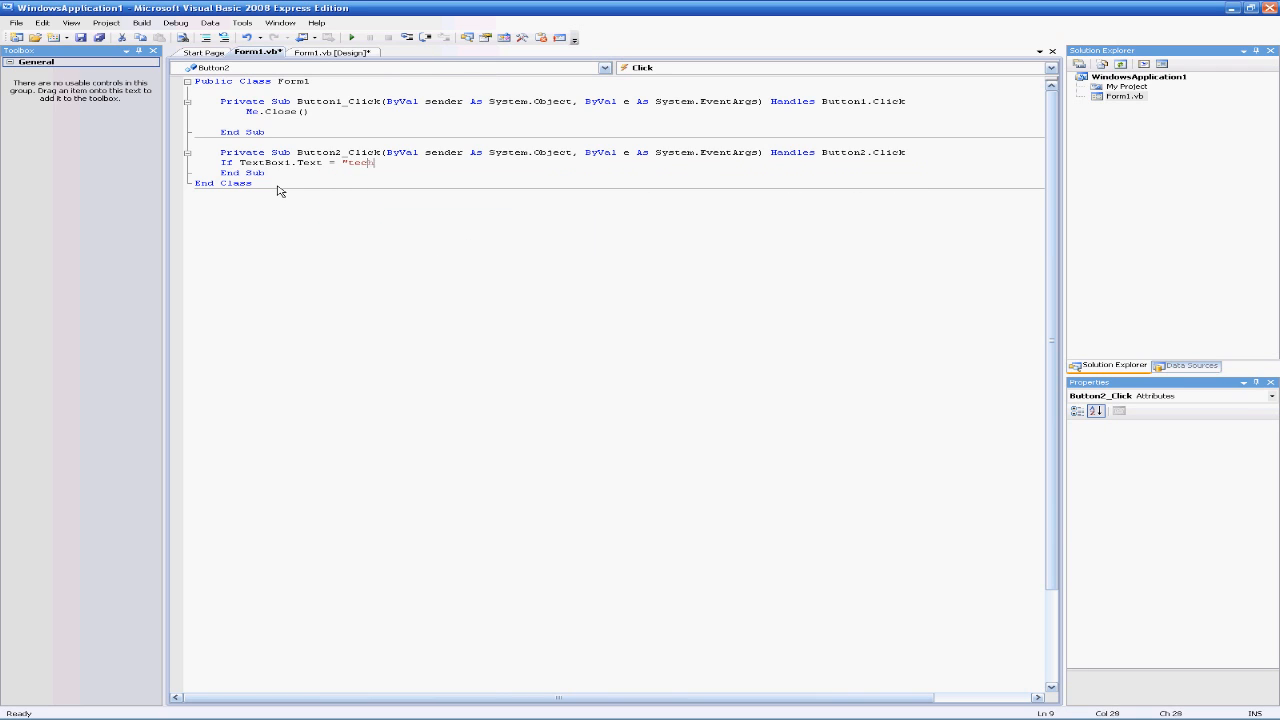
type("hies\"")
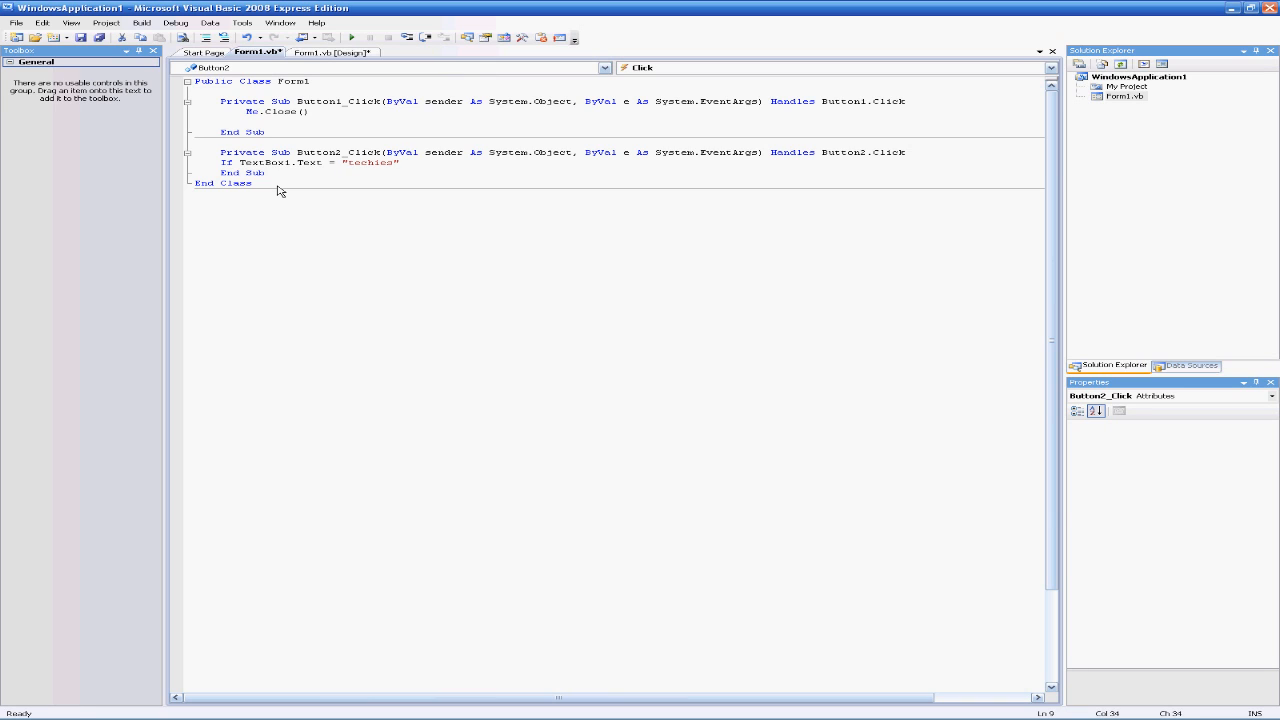
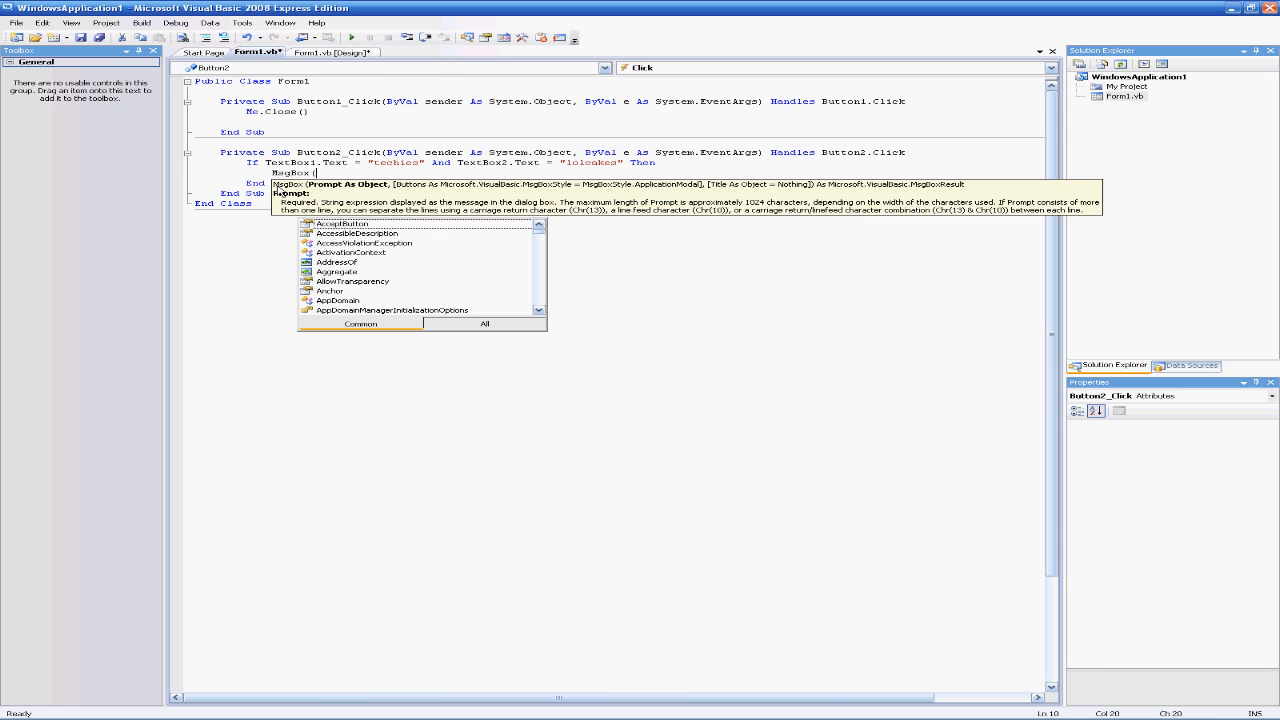
Complete MsgBox("Welcome back") inside the If block
type("\"Welcome !")
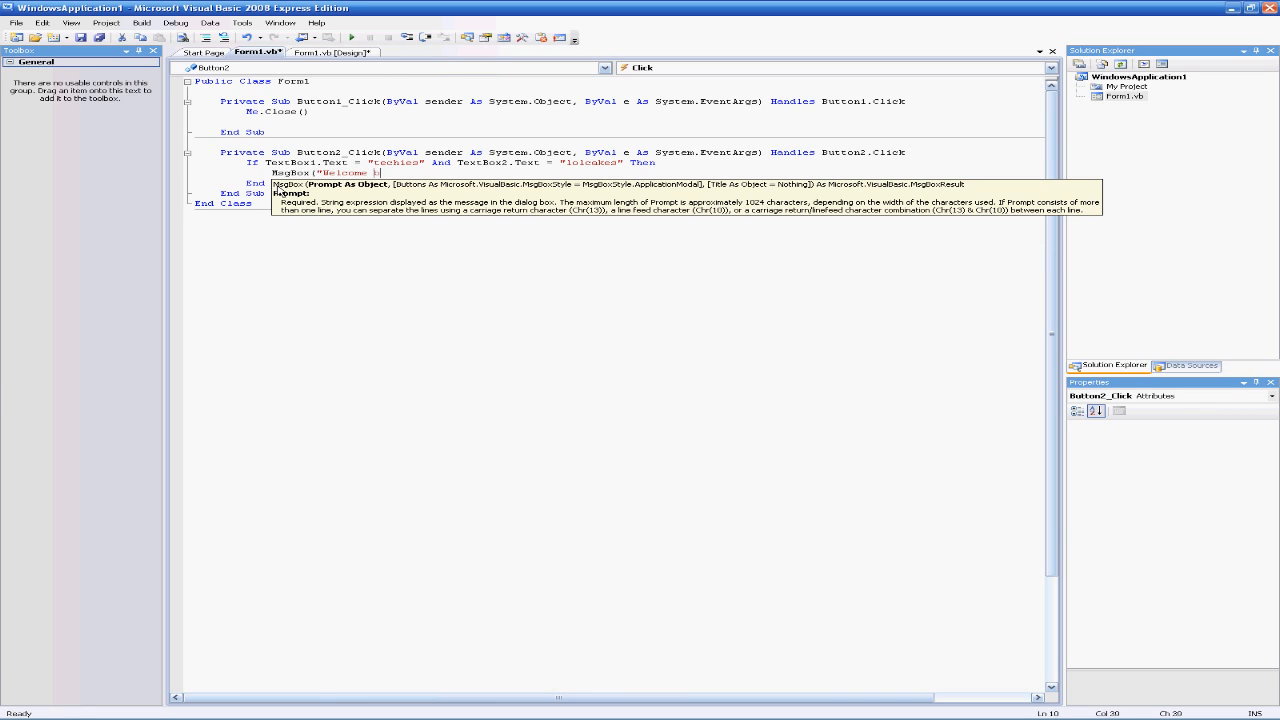
type("ack\")")
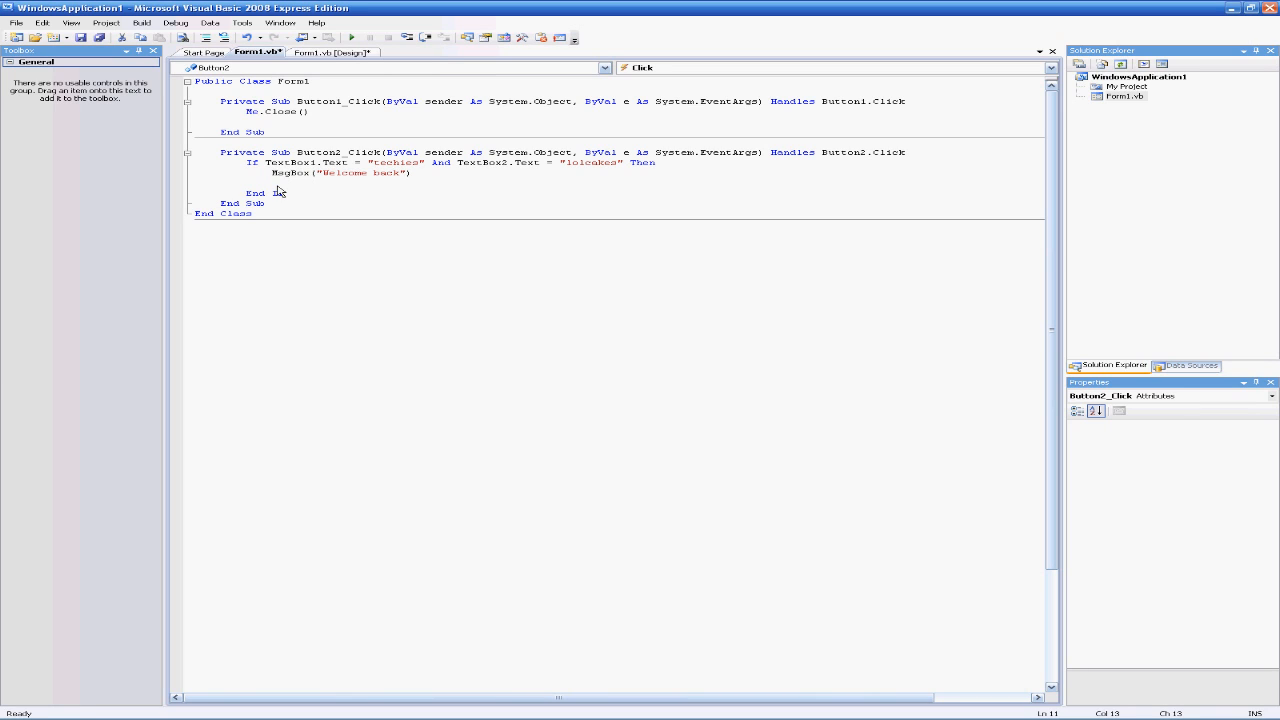
Add an Else branch with MsgBox("you are a hacker") before End If
left_click(272, 184)
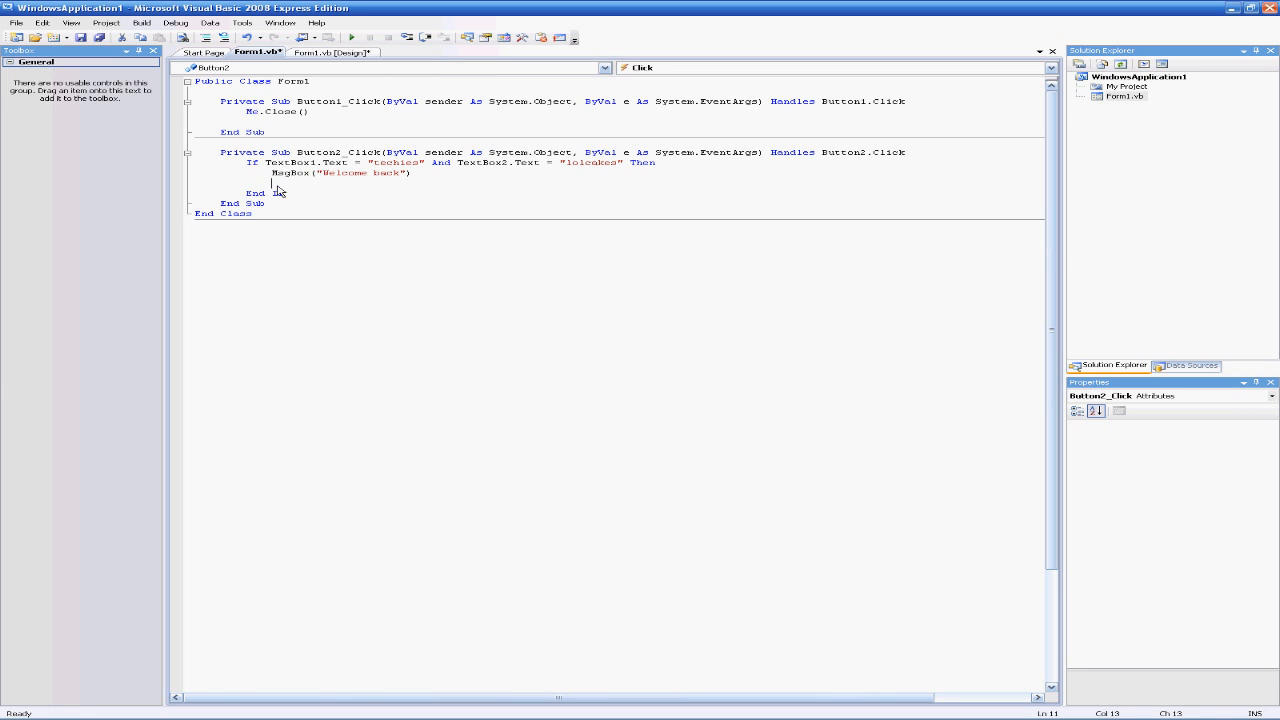
type("Else :")
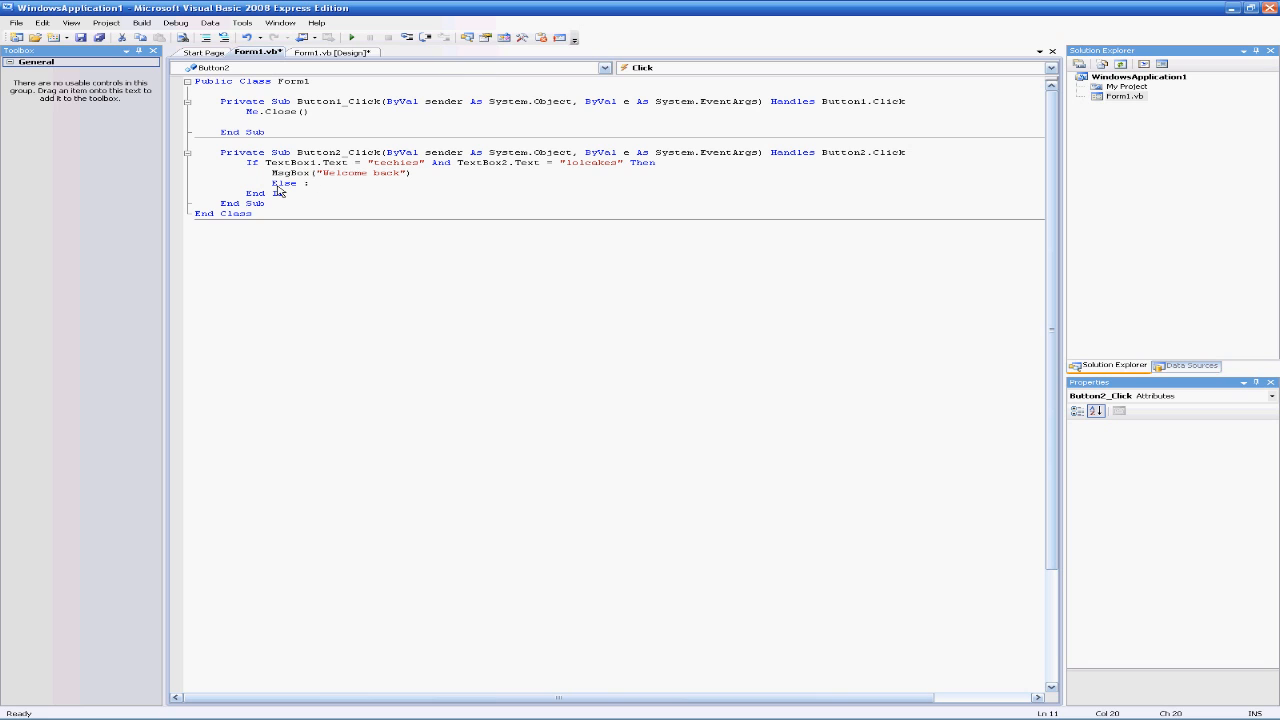
type("MsgBox(\"")
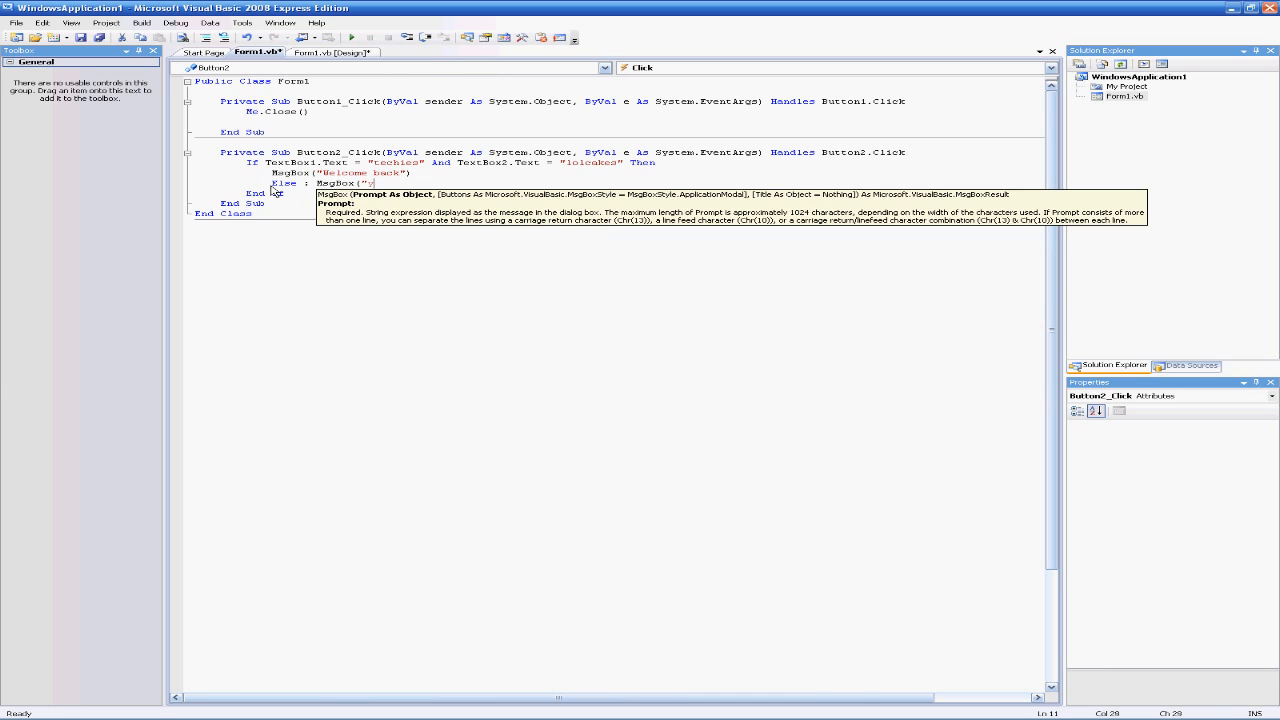
type("you are a hacke")
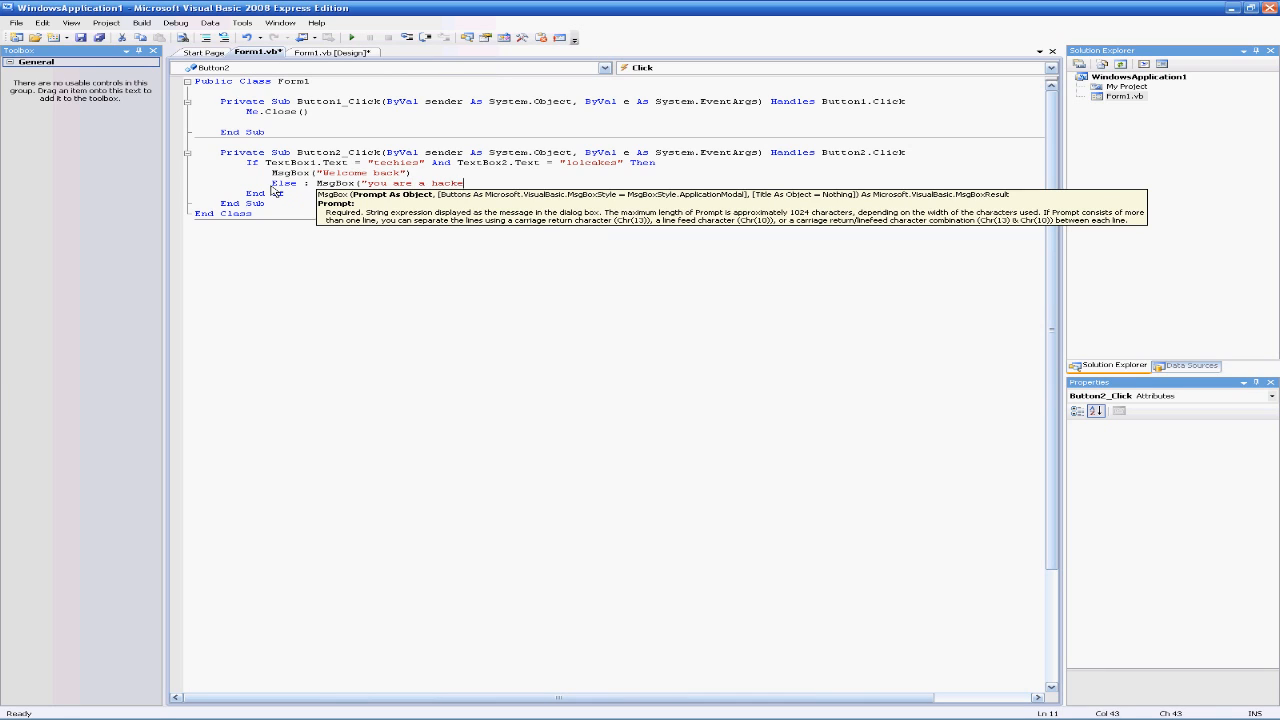
type("r\")")
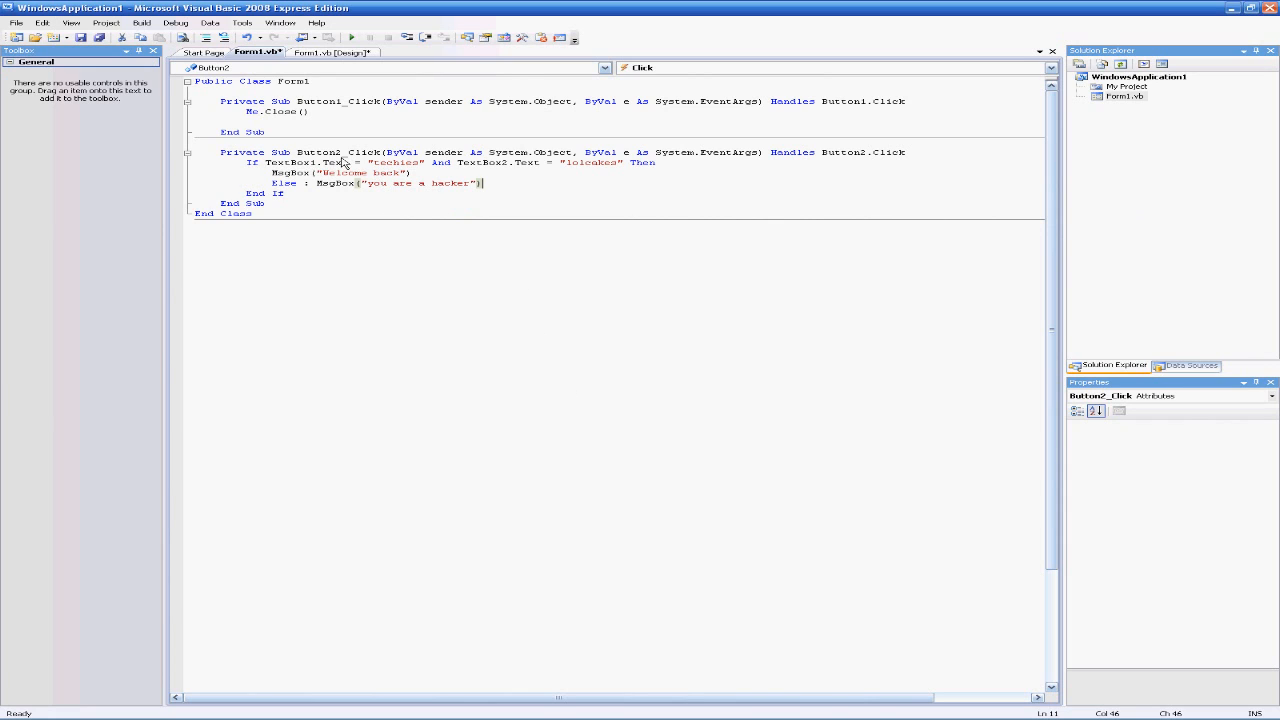
mouse_move(362, 170)
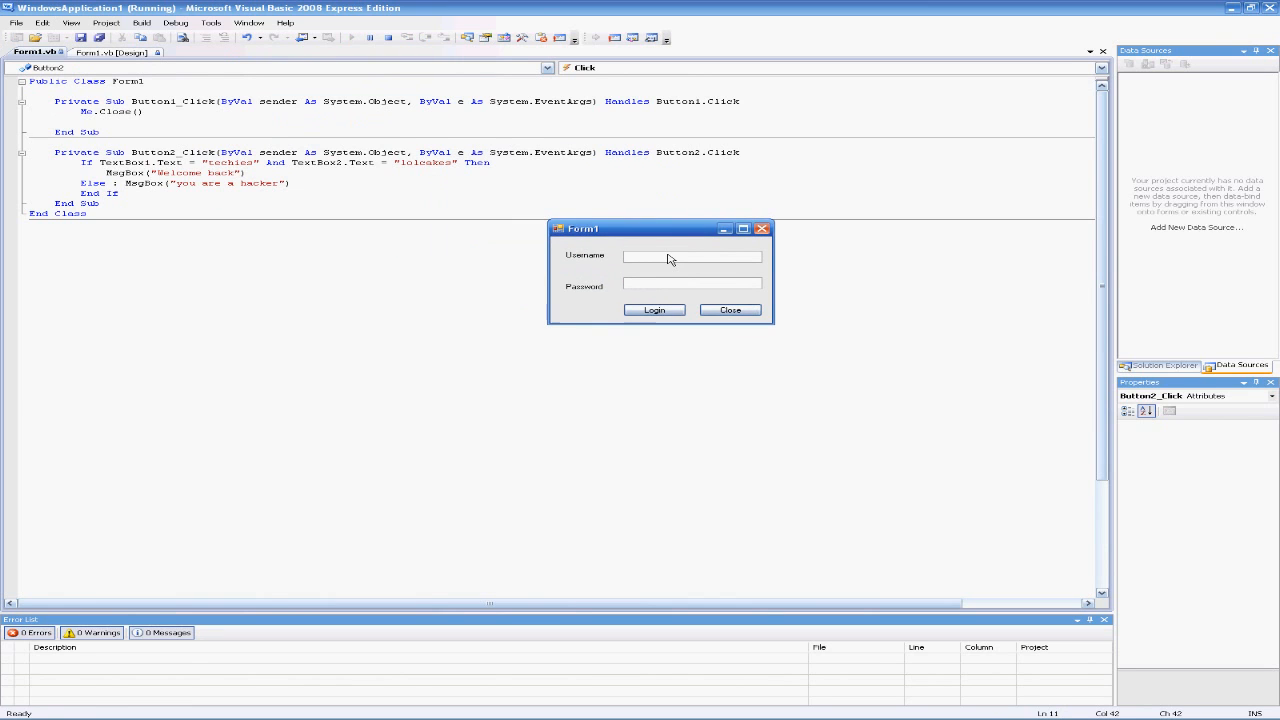
Log in as techies with the correct password and get the Welcome back message
type("techies")
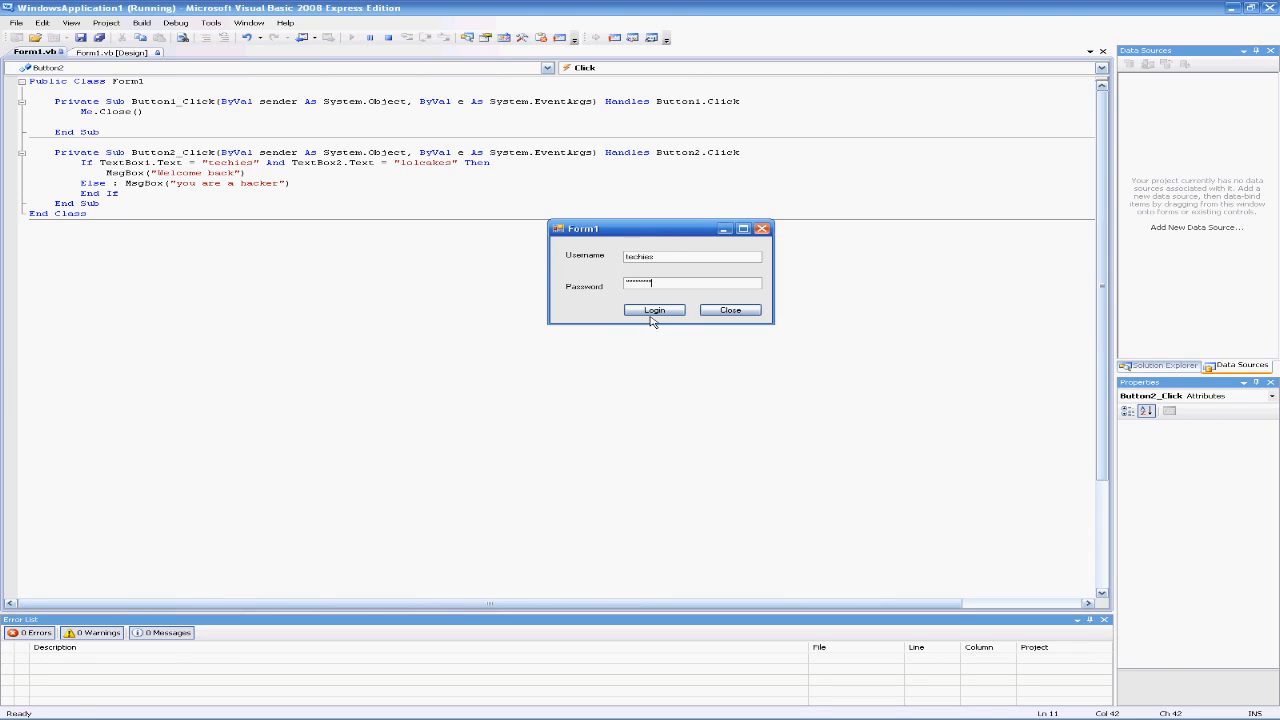
left_click(654, 310)
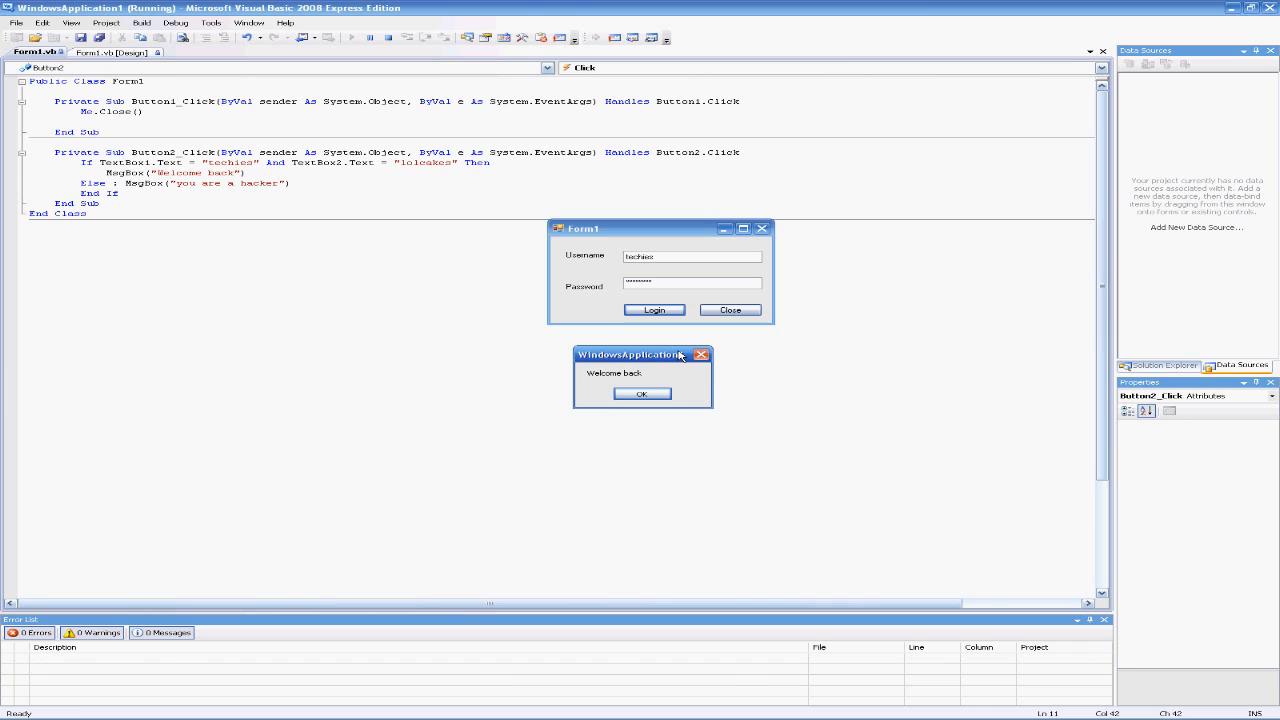
left_click(642, 392)
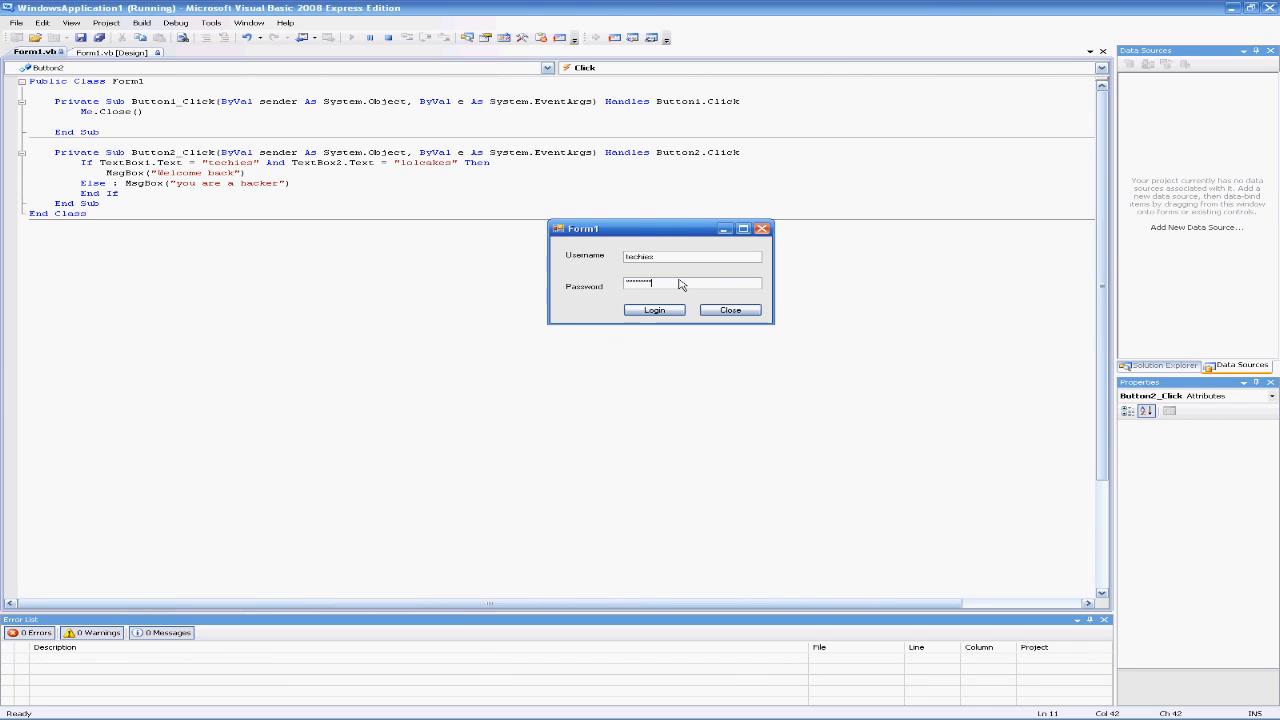
Retry with a wrong password so the form shows the hacker message
left_click(654, 308)
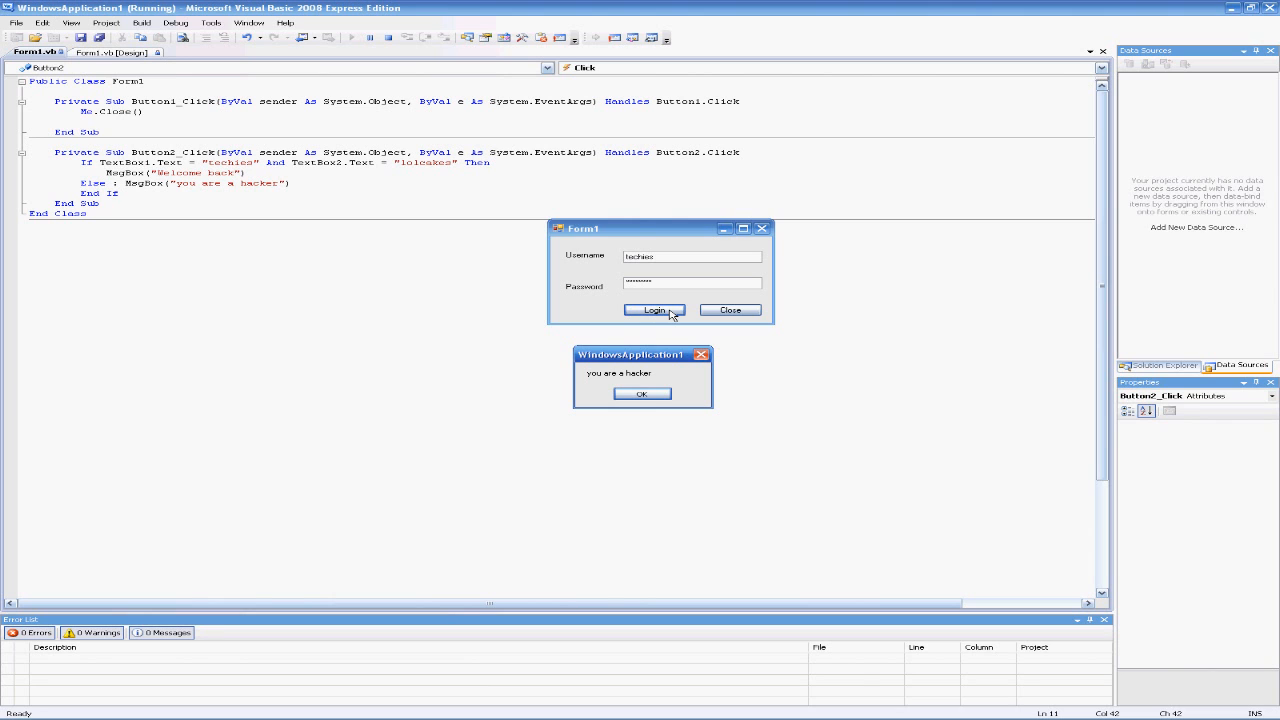
left_click(642, 392)
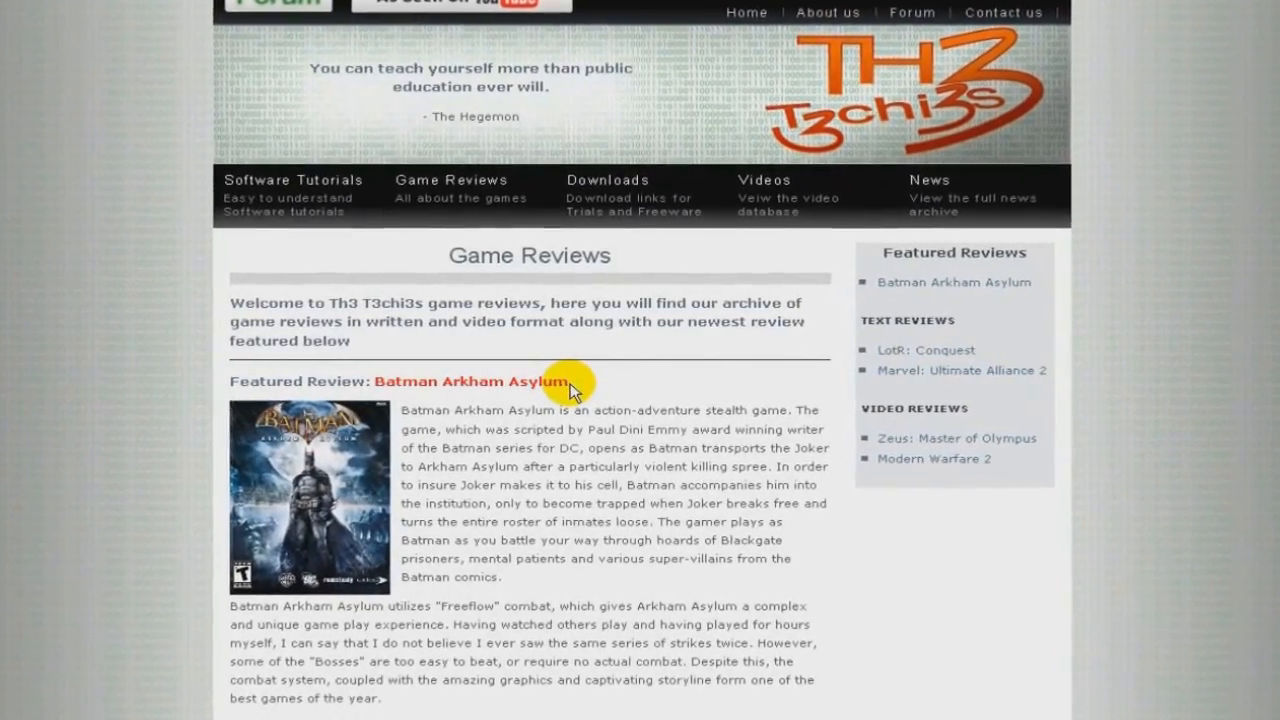
Browse the Th3 T3chi3s Software Tutorial Database category listings
left_click(290, 180)
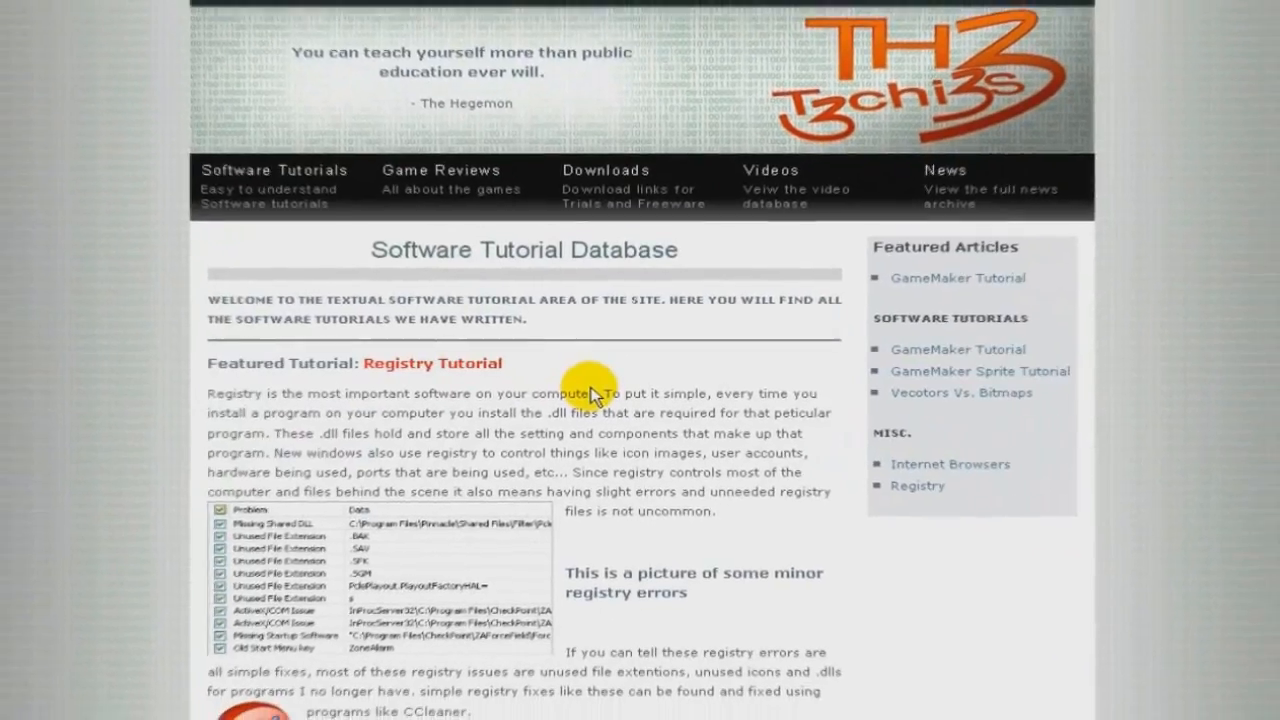
scroll("down", 3)
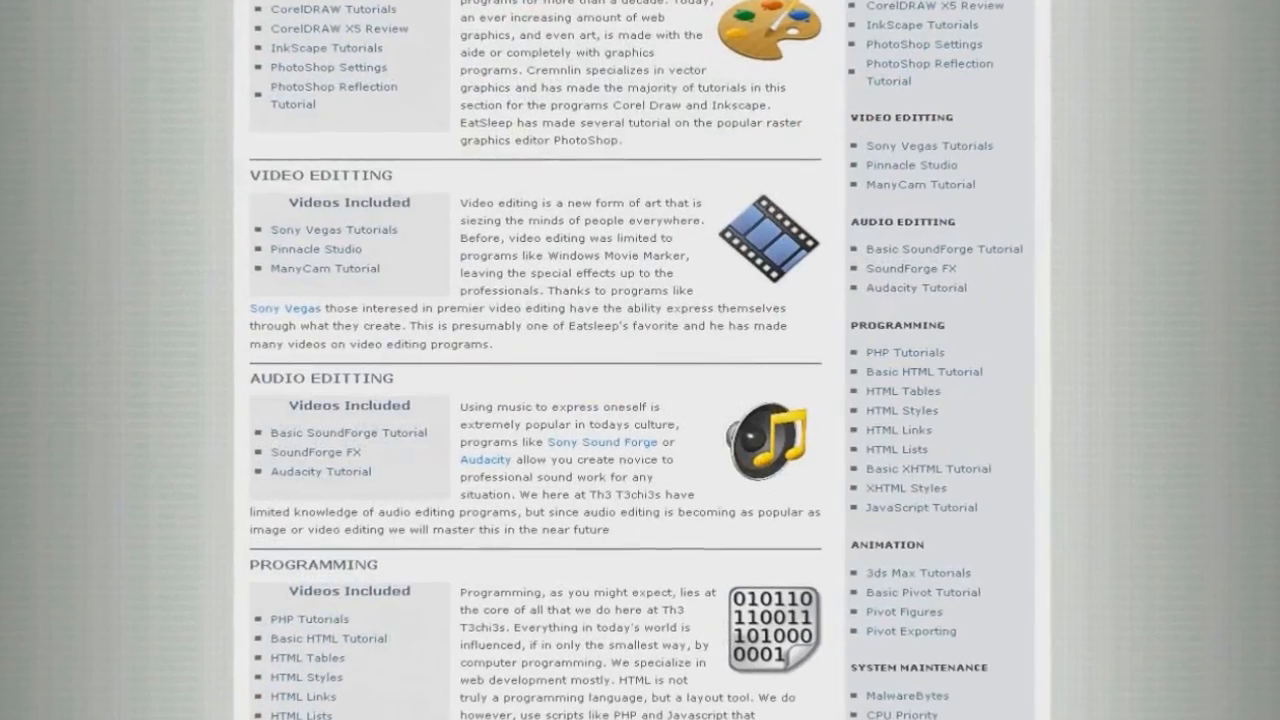